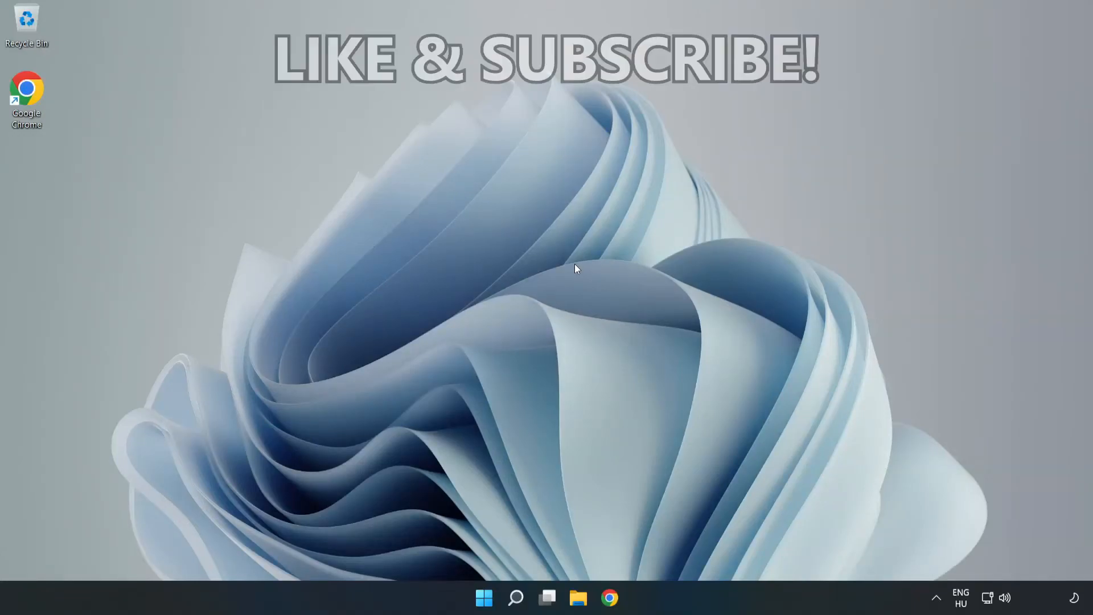
pyautogui.moveTo(544, 296)
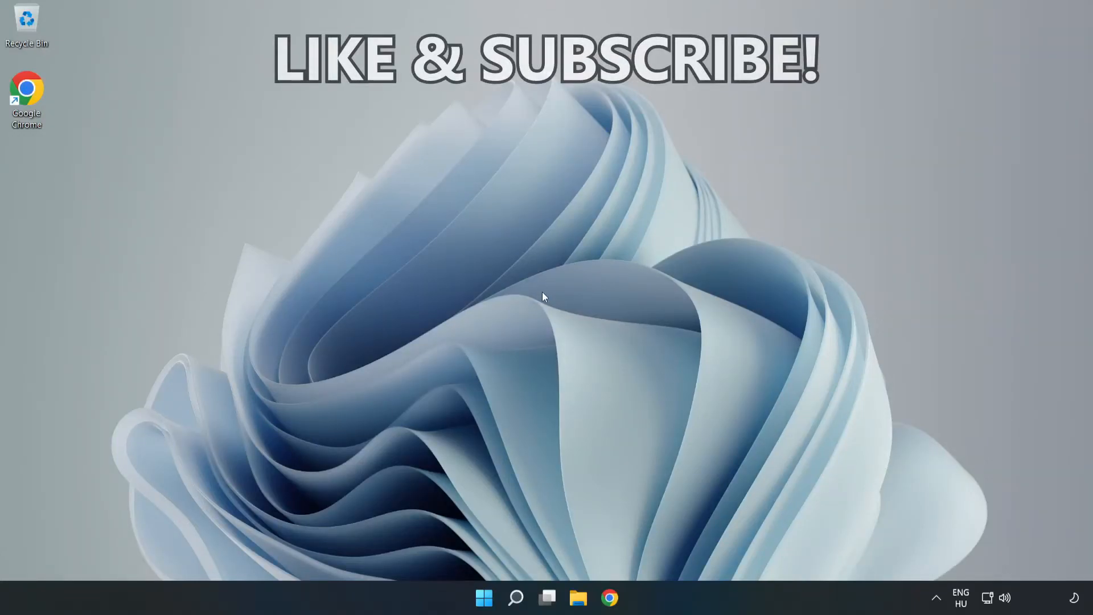
# Search for 'cmd' and launch Command Prompt as administrator
pyautogui.click(514, 597)
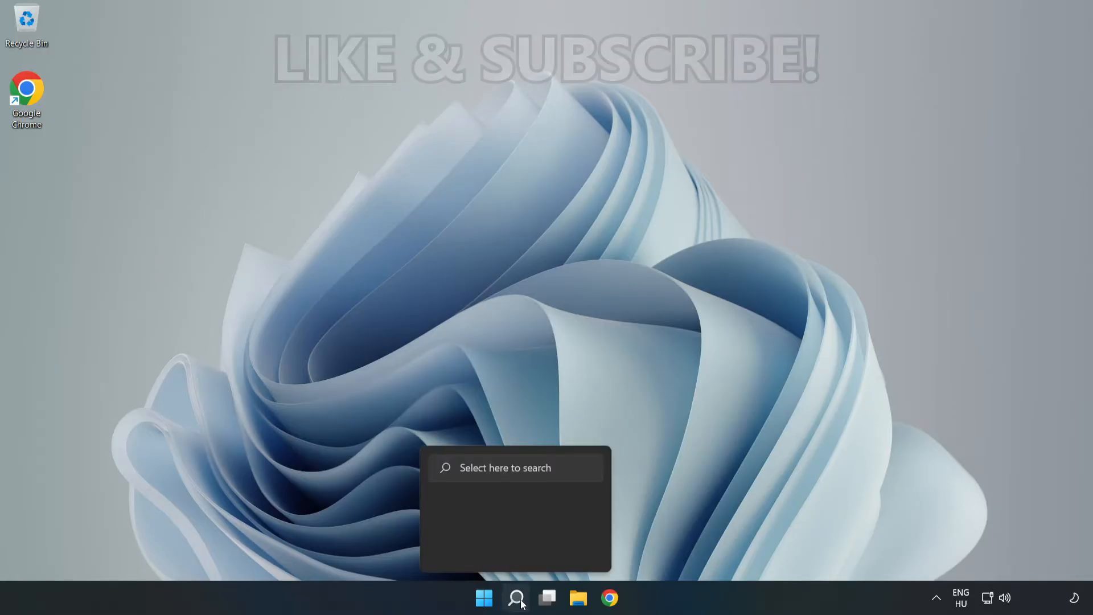
pyautogui.click(516, 597)
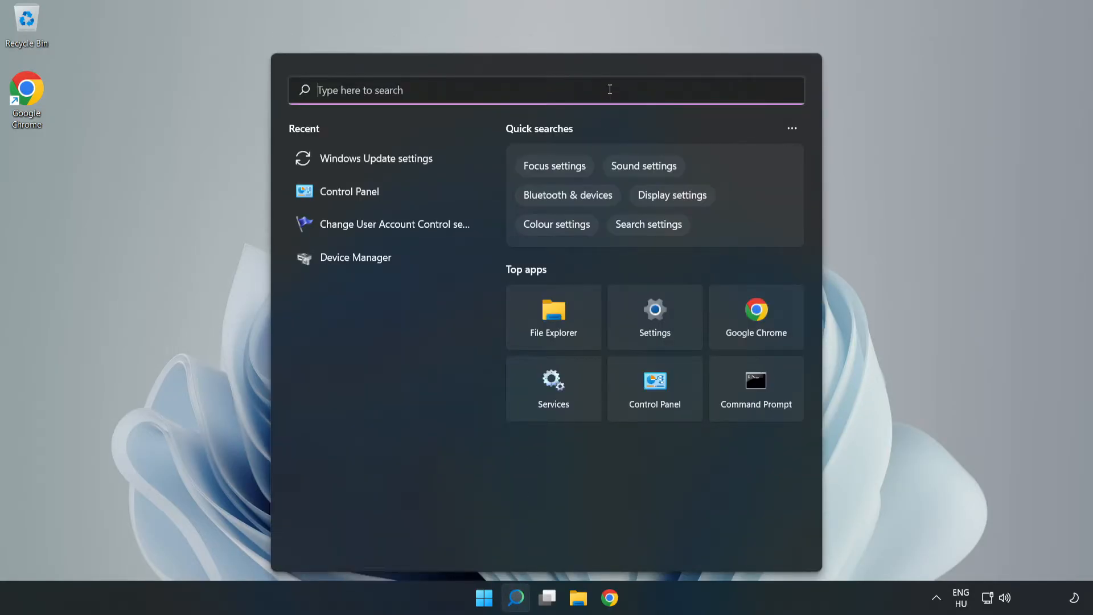
pyautogui.write('cmd')
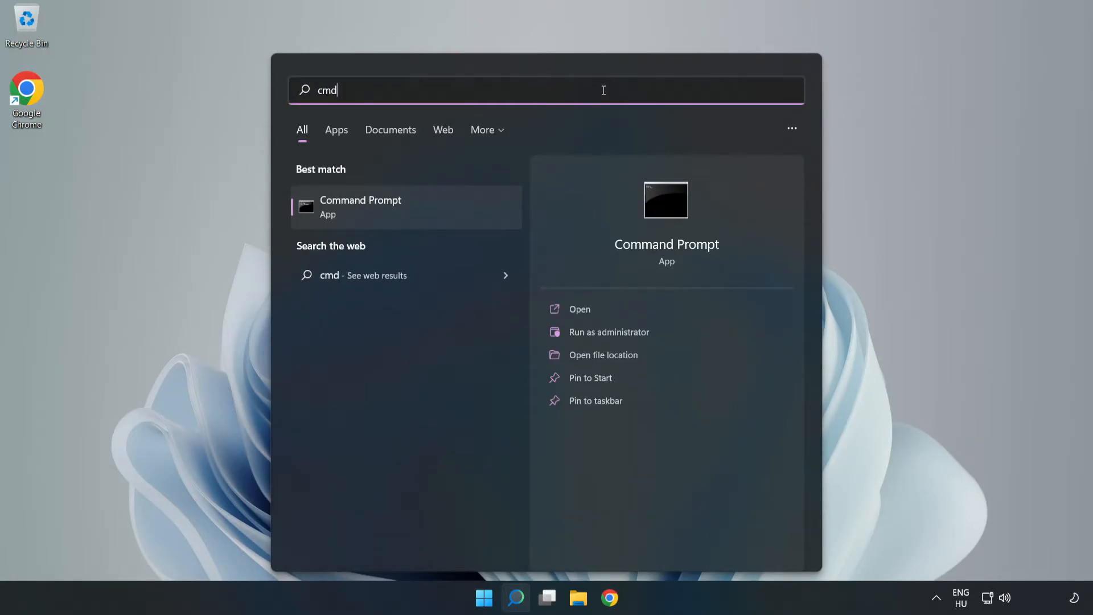
pyautogui.moveTo(442, 209)
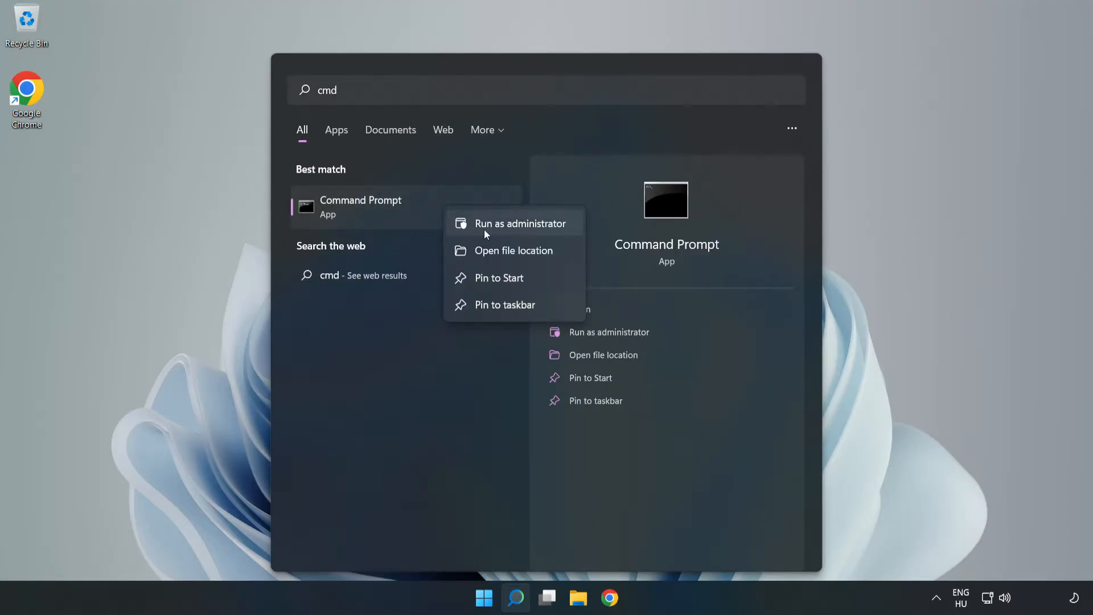
pyautogui.click(530, 234)
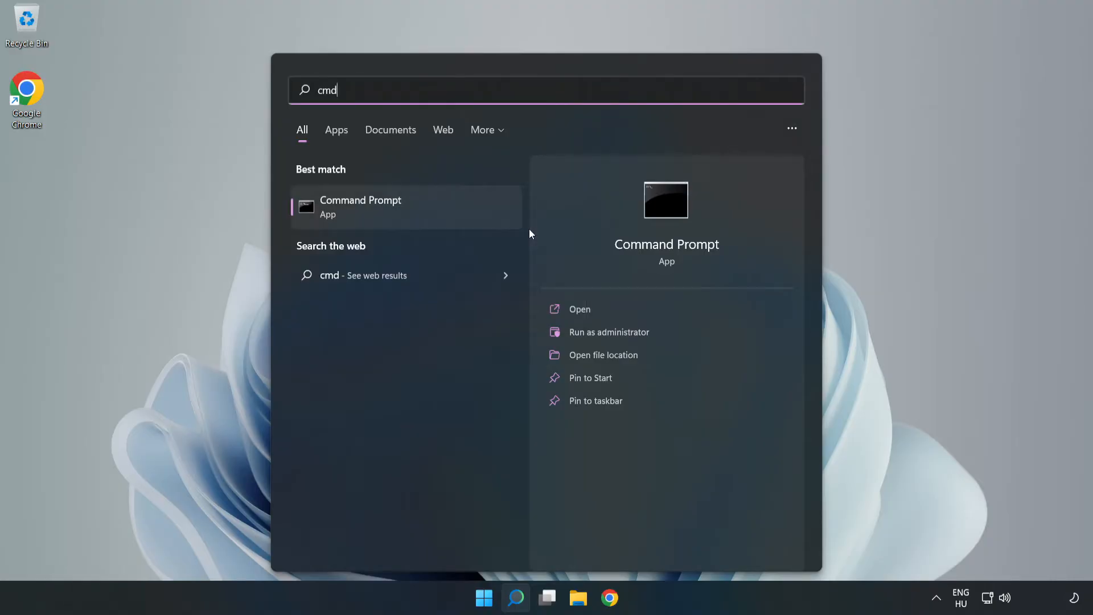
# Confirm elevation and run ipconfig /flushdns to clear the DNS resolver cache
pyautogui.click(608, 331)
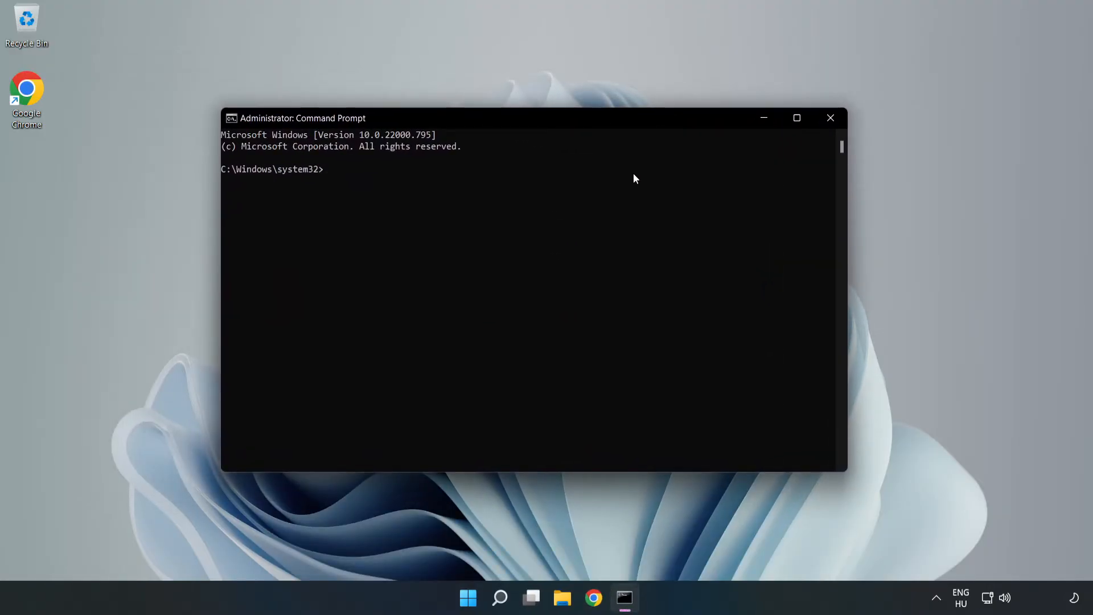
pyautogui.write('ipconfig /f')
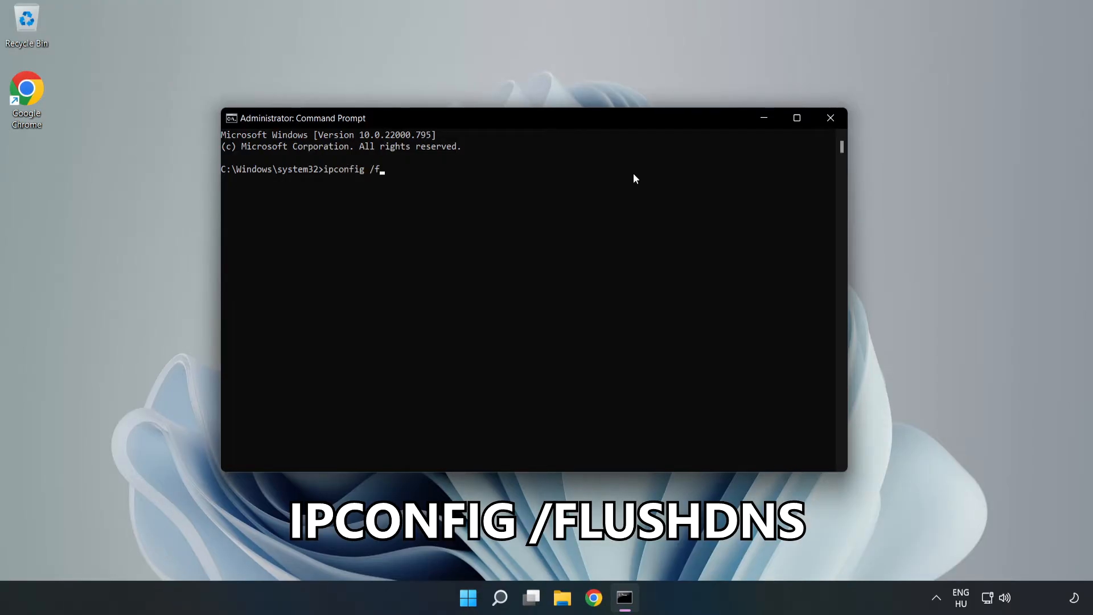
pyautogui.write('lushdns')
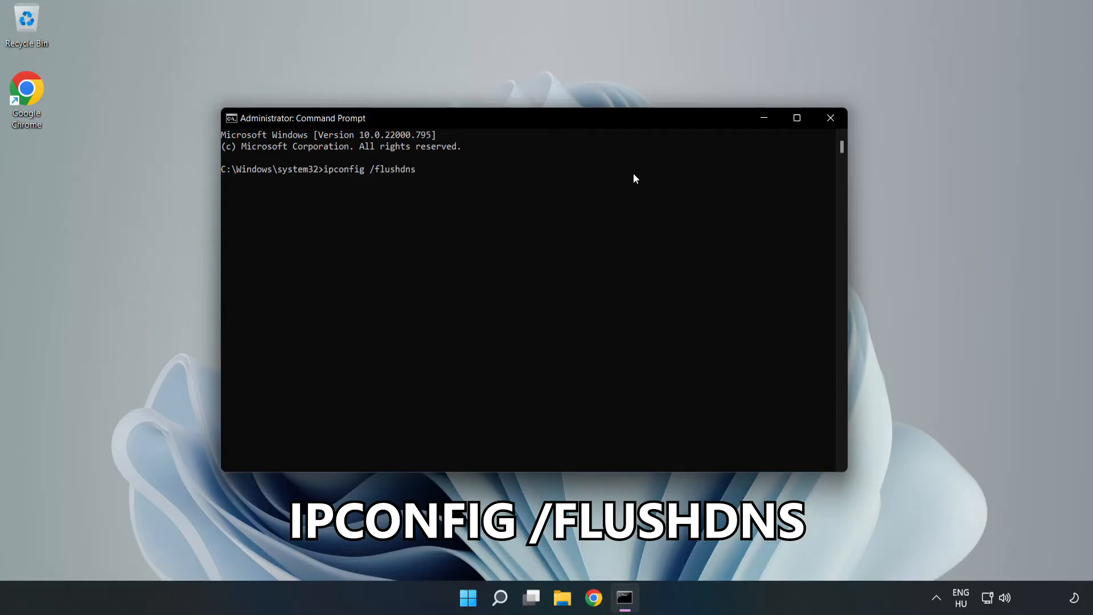
pyautogui.press('Return')
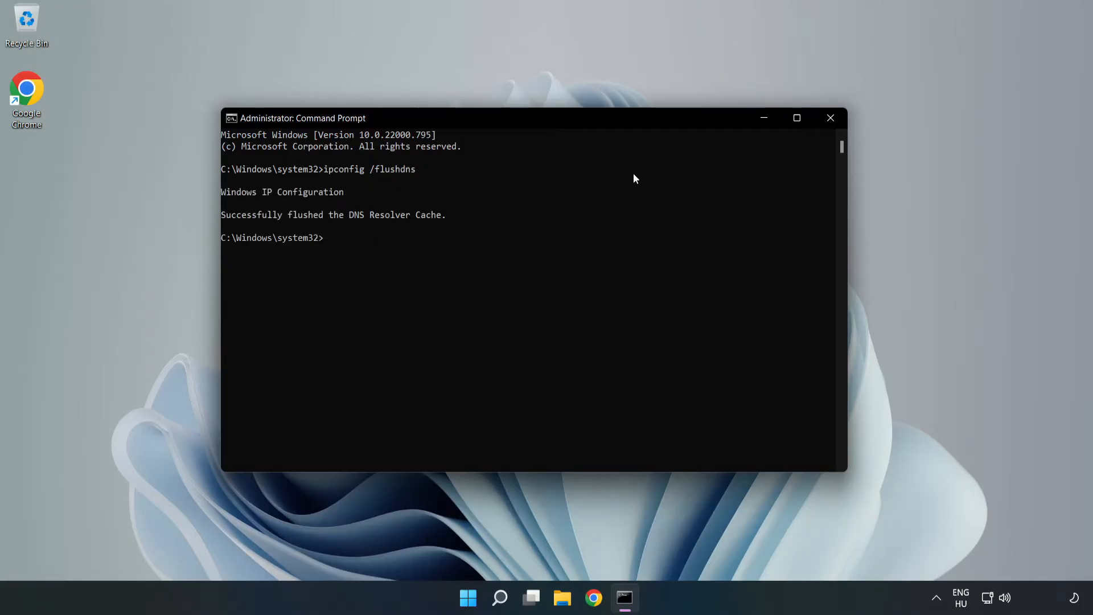
# Run netsh winsock reset, then exit the console
pyautogui.write('netsh wins')
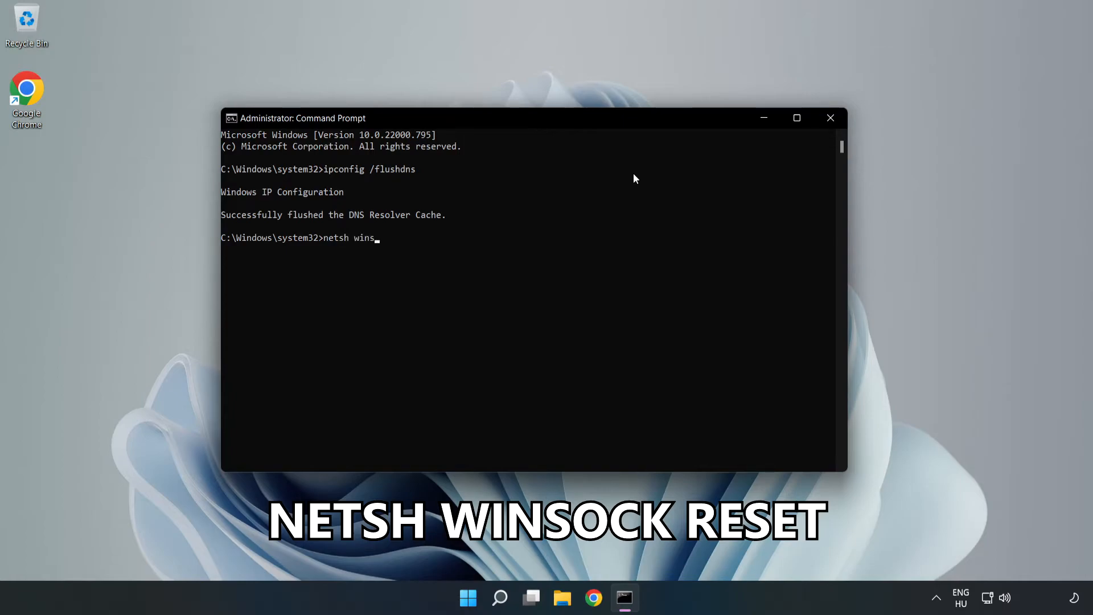
pyautogui.write('ock reset')
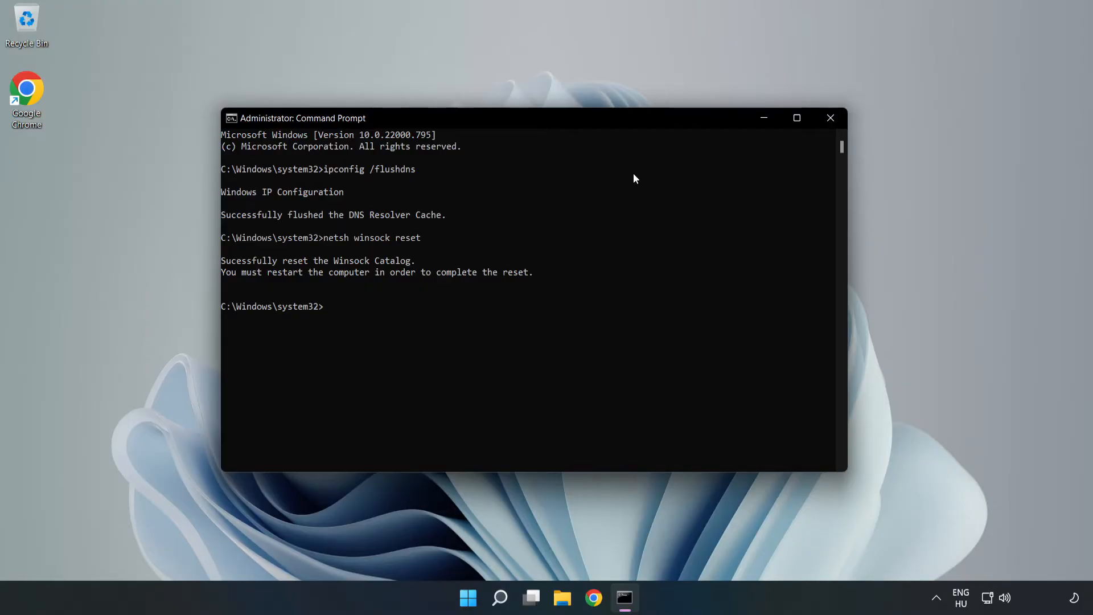
pyautogui.write('exit')
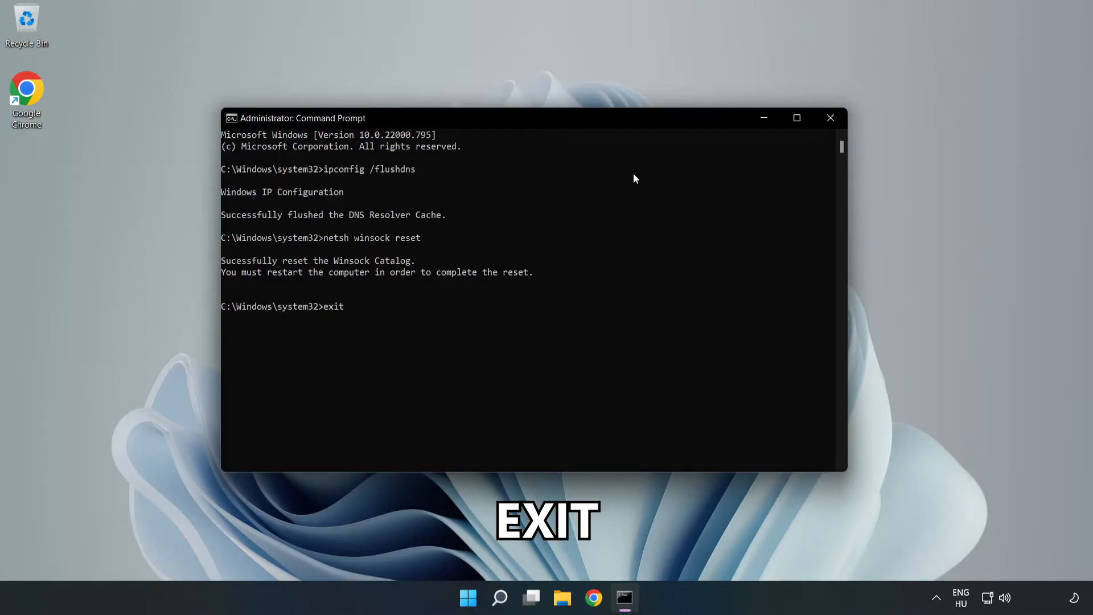
pyautogui.press('Return')
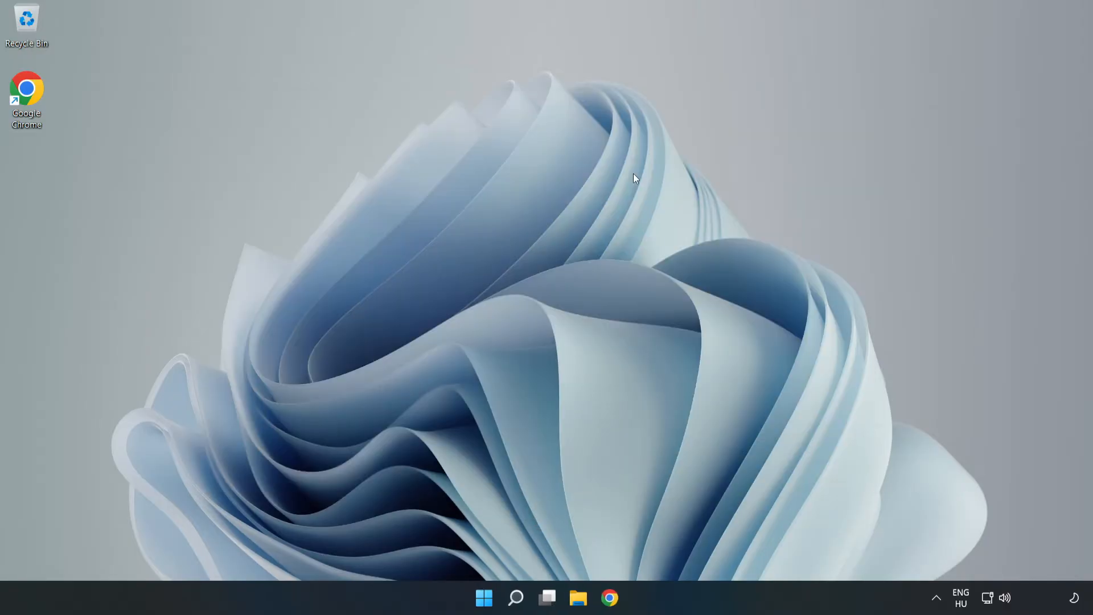
pyautogui.moveTo(931, 548)
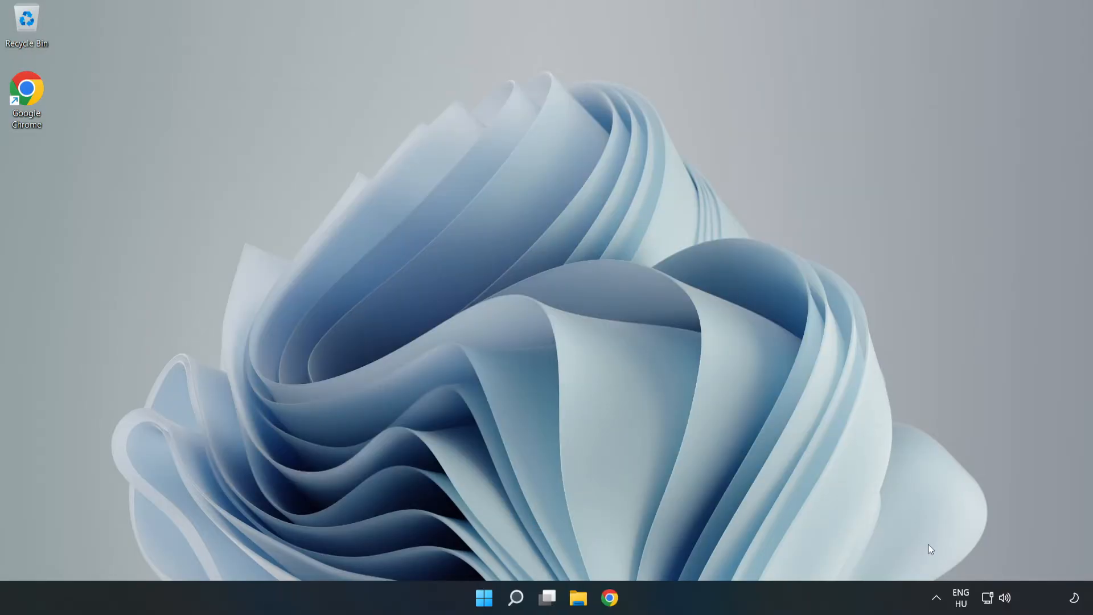
pyautogui.moveTo(988, 597)
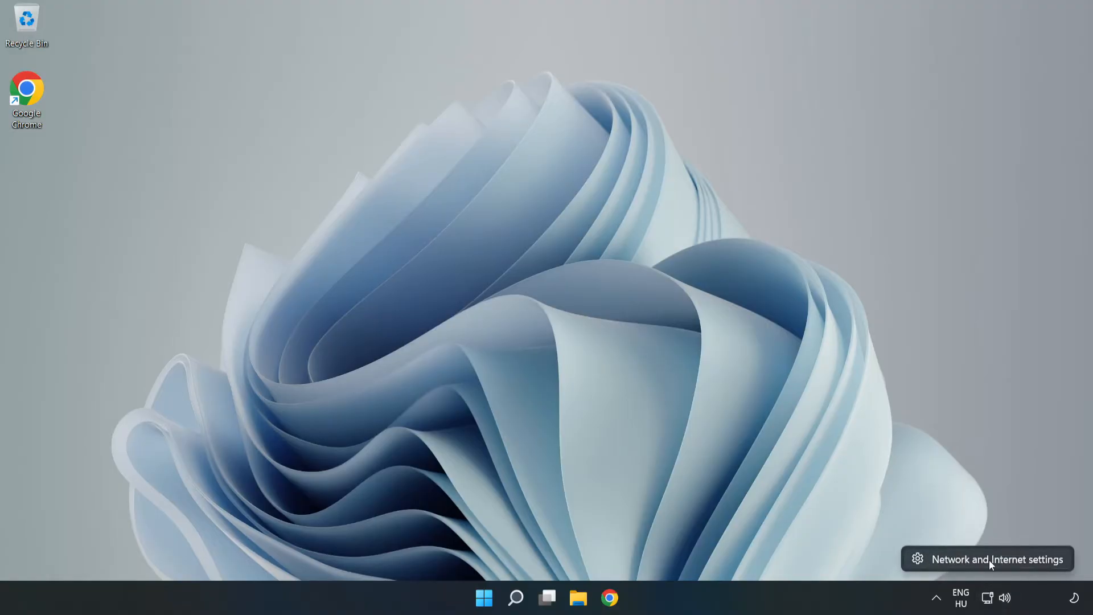
# Bring up the Network & internet settings page from the tray icon
pyautogui.click(998, 558)
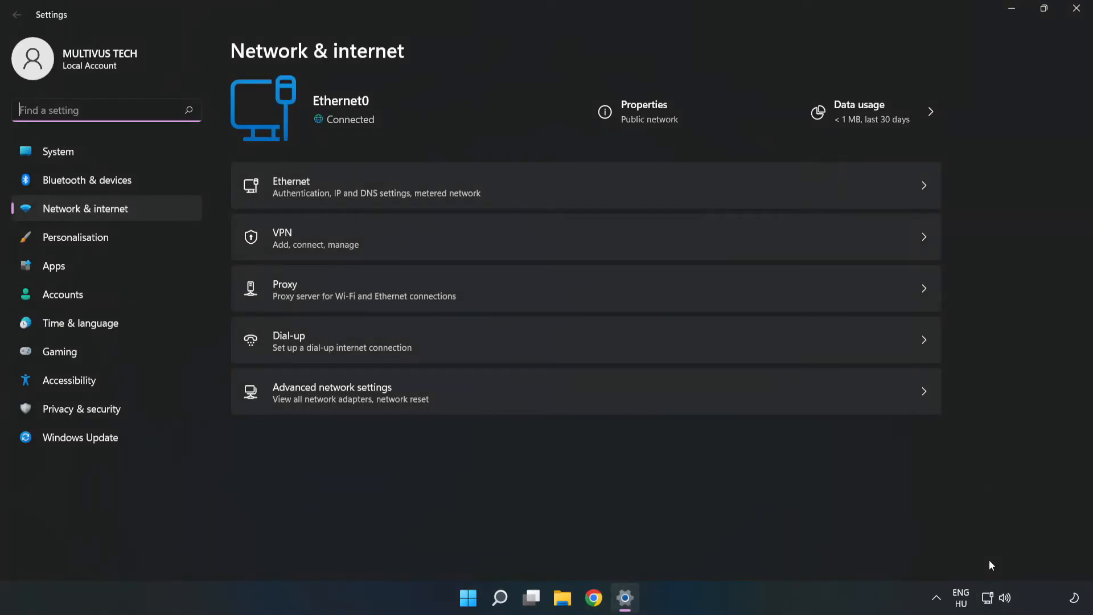
pyautogui.moveTo(387, 395)
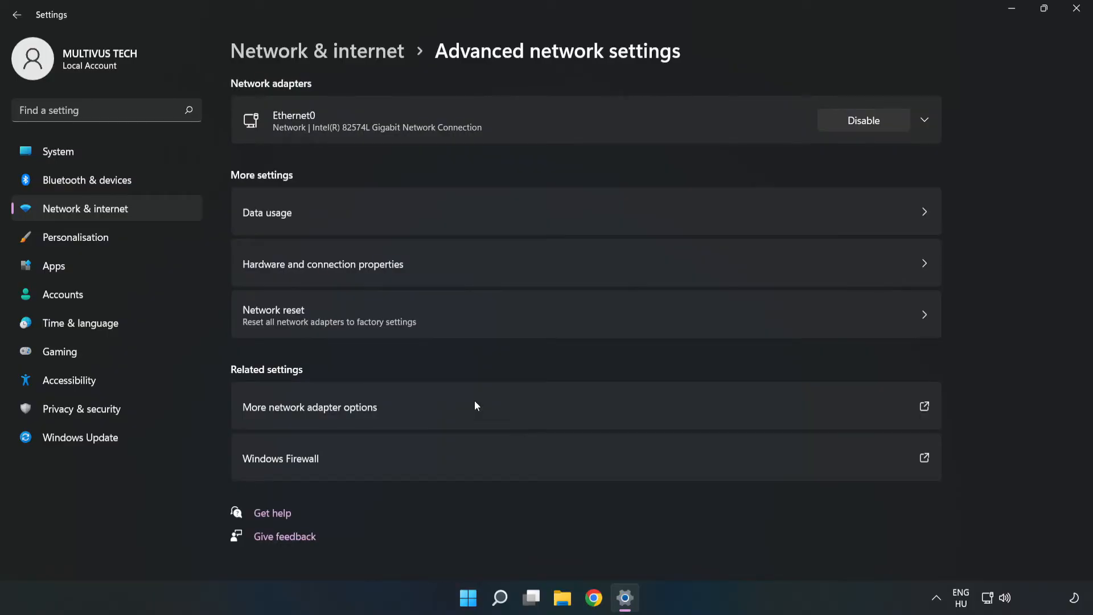
pyautogui.moveTo(378, 415)
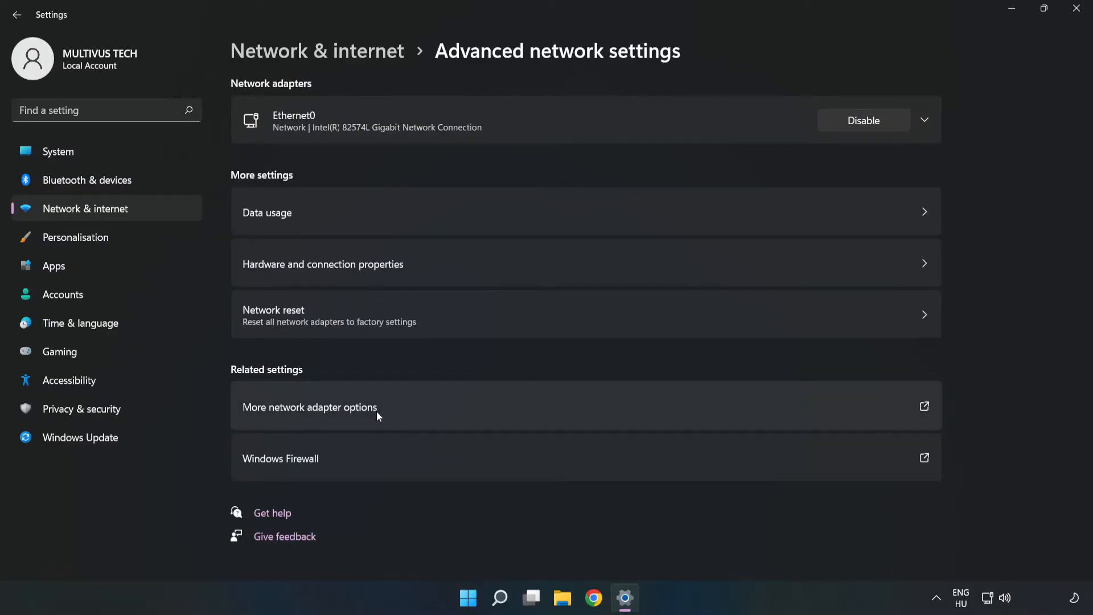
pyautogui.moveTo(452, 412)
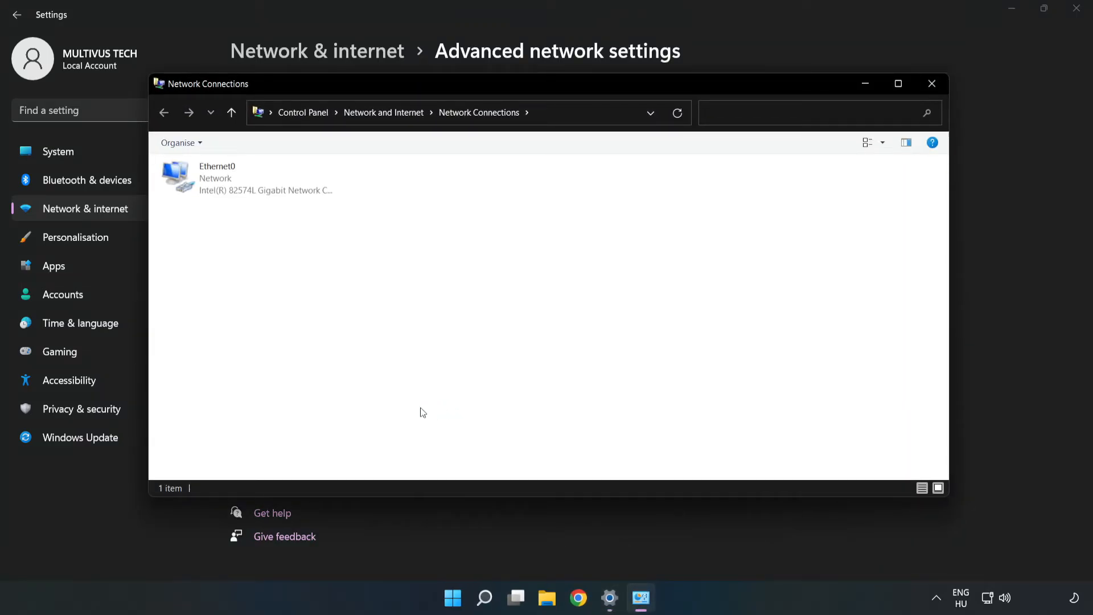
# Bring up the Properties dialog of the Ethernet0 adapter from its context menu
pyautogui.click(247, 178)
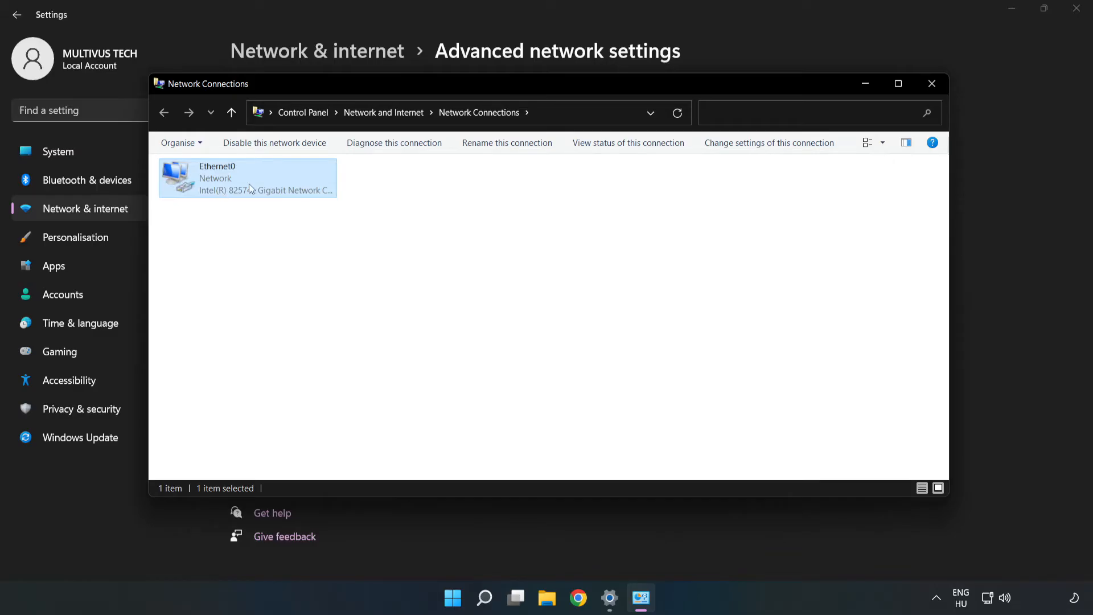
pyautogui.rightClick(247, 177)
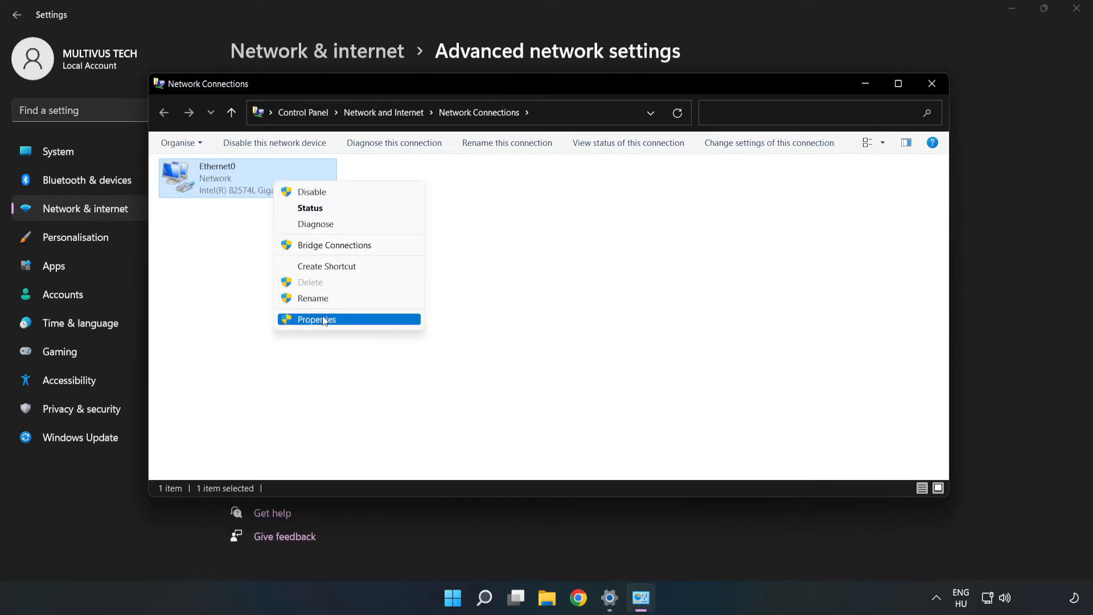
pyautogui.click(316, 319)
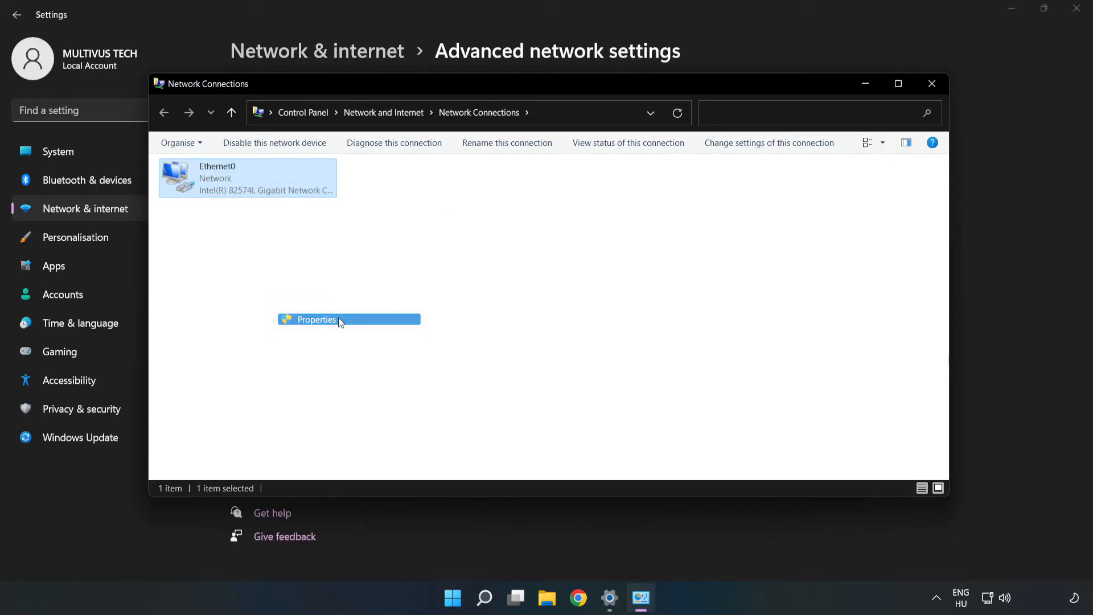
pyautogui.click(315, 319)
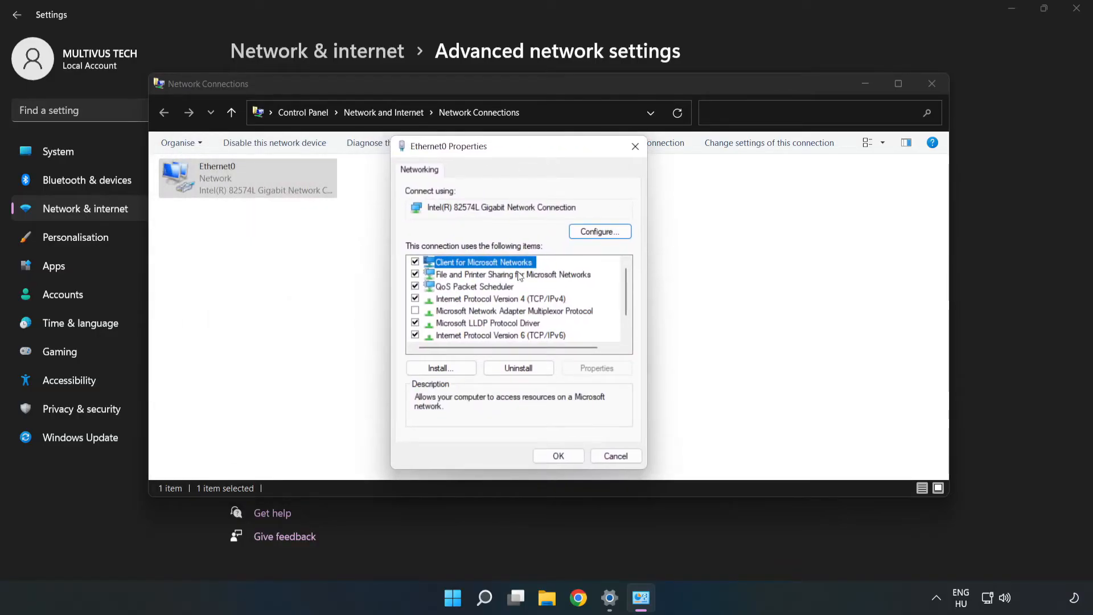
# Select Internet Protocol Version 4 (TCP/IPv4) and bring up its Properties
pyautogui.click(500, 299)
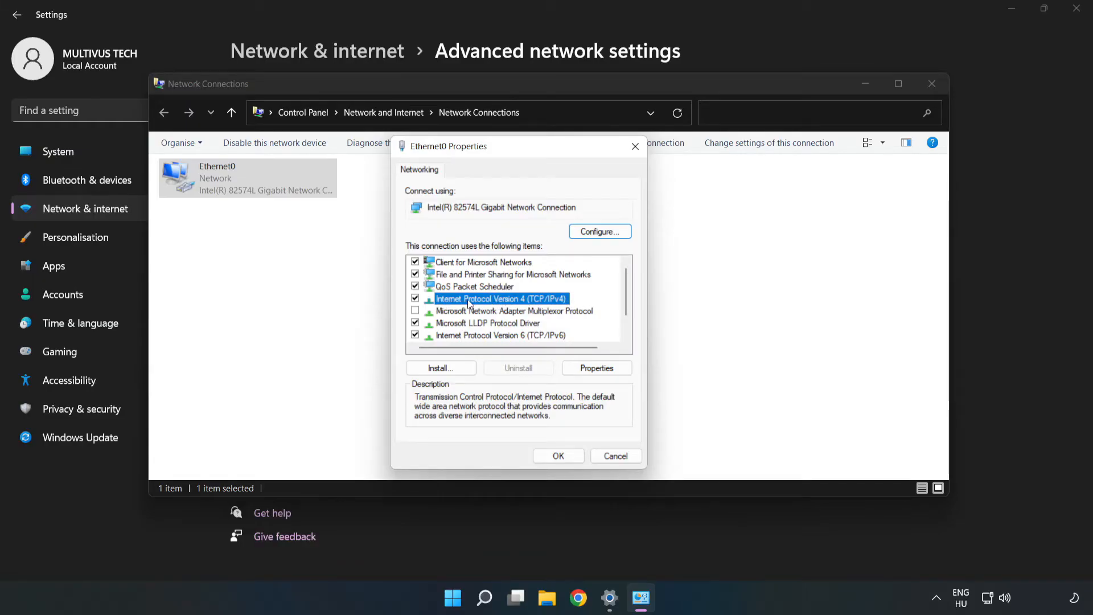
pyautogui.moveTo(596, 368)
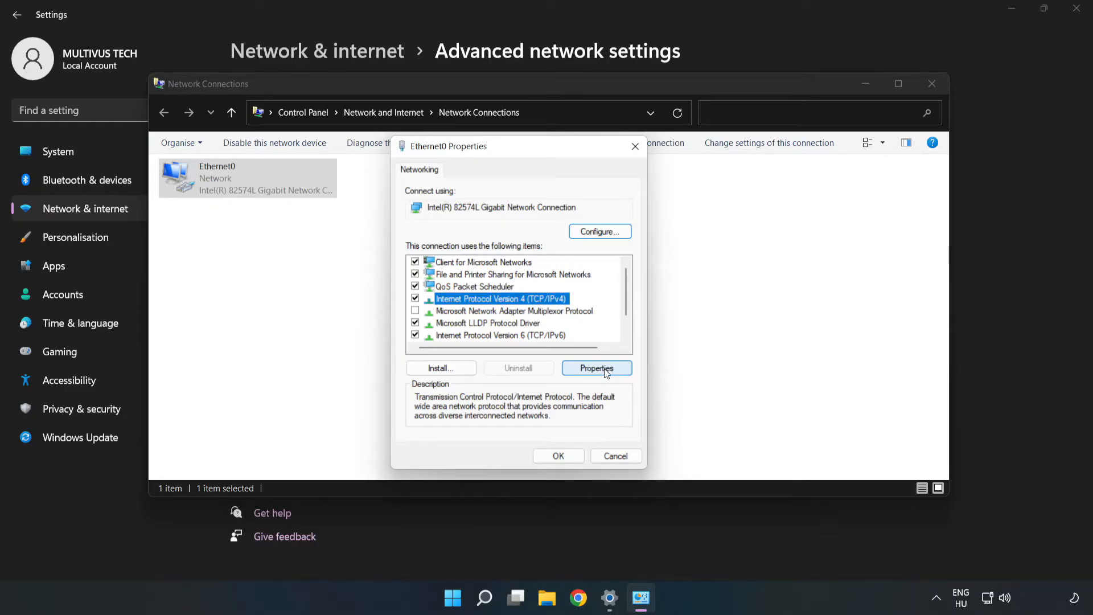
pyautogui.click(595, 368)
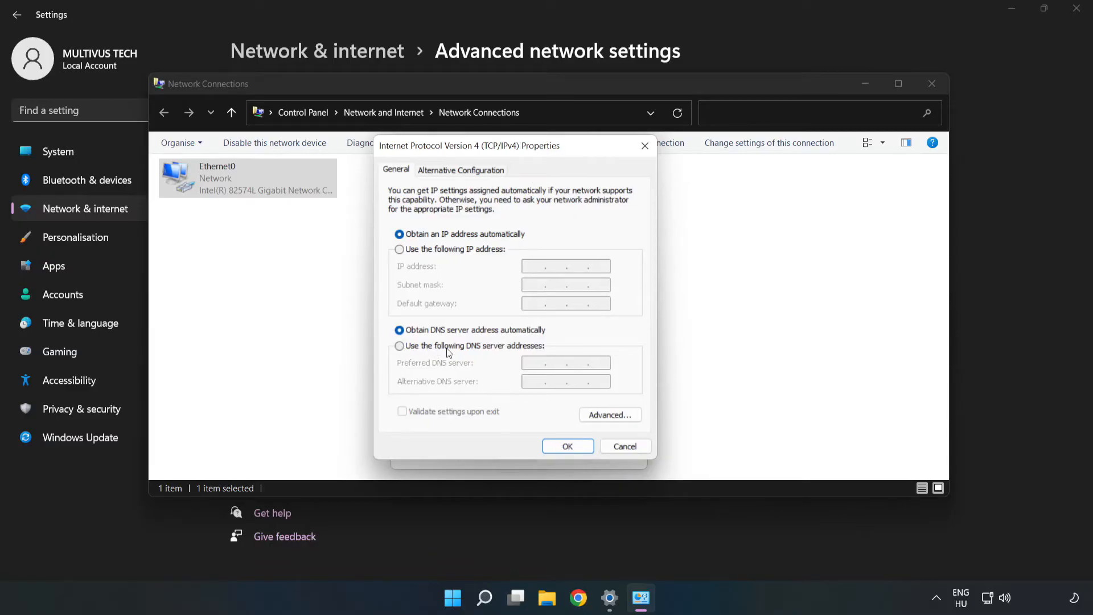
# Switch to manual DNS and enter 8.8.8.8 preferred and 8.8.4.4 alternative
pyautogui.click(399, 346)
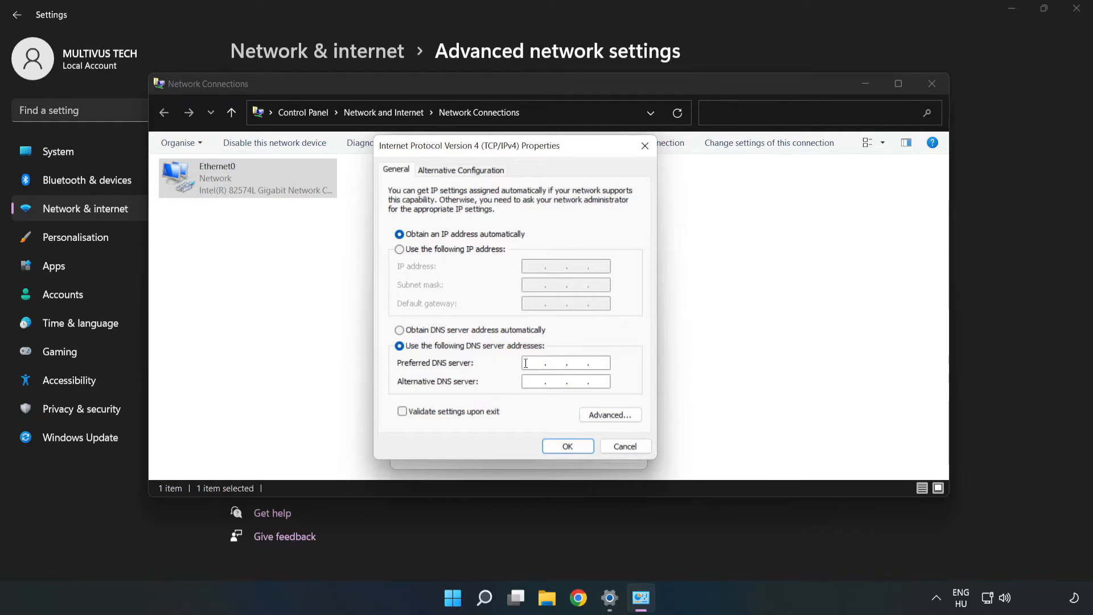
pyautogui.write('8.8.8')
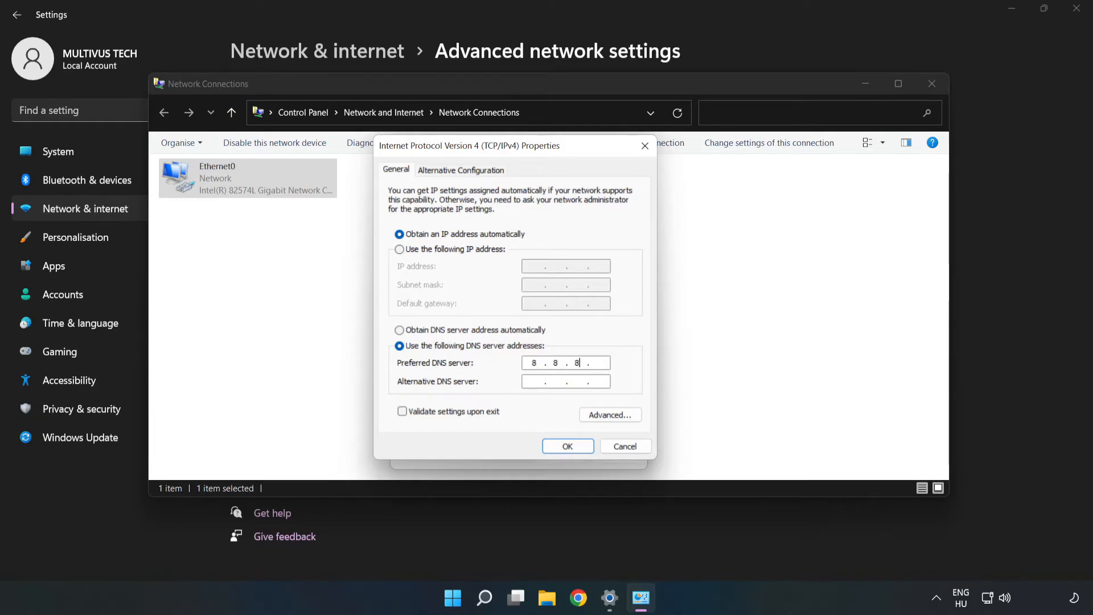
pyautogui.write('8')
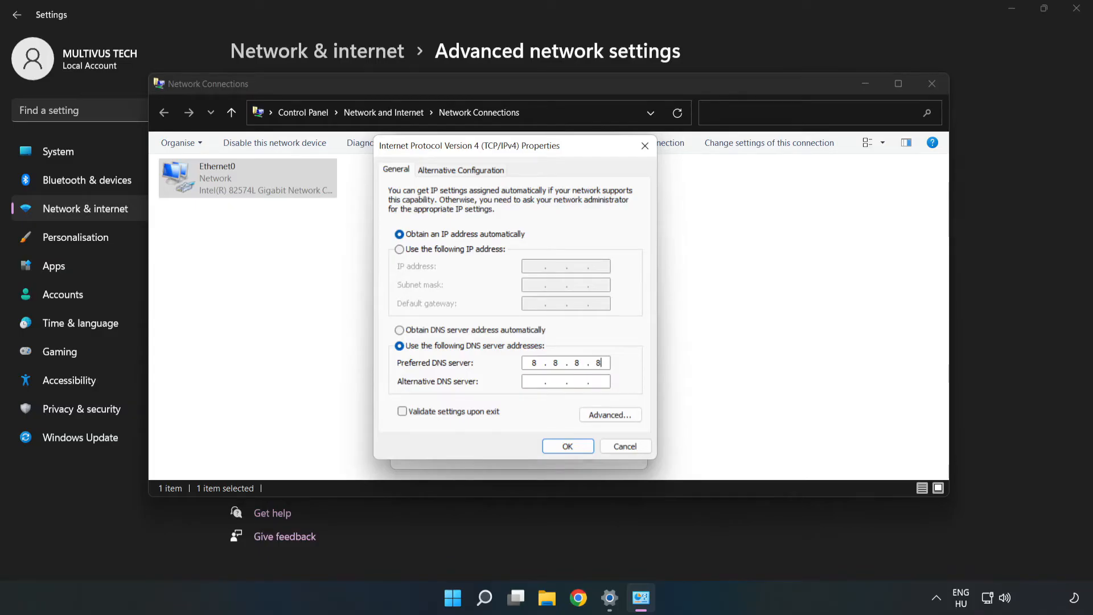
pyautogui.click(565, 381)
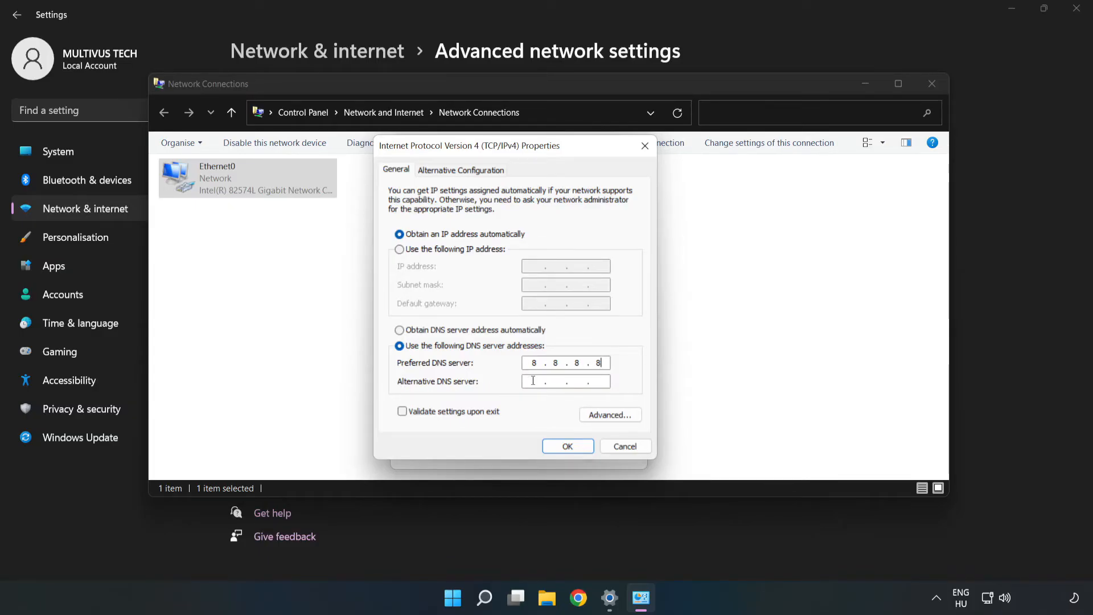
pyautogui.write('8.8.4.4')
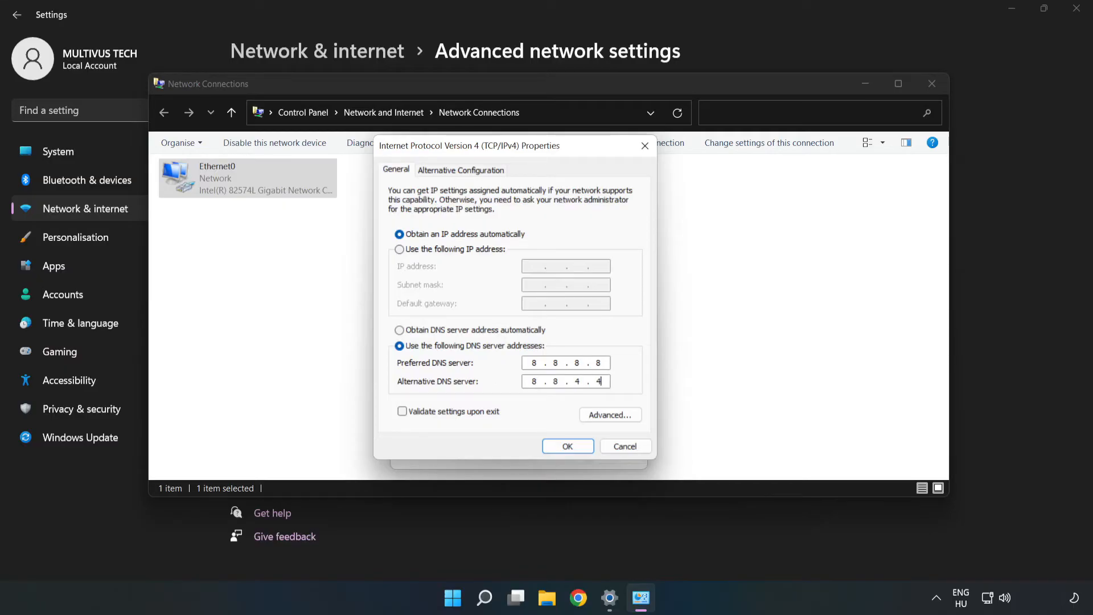
pyautogui.moveTo(531, 417)
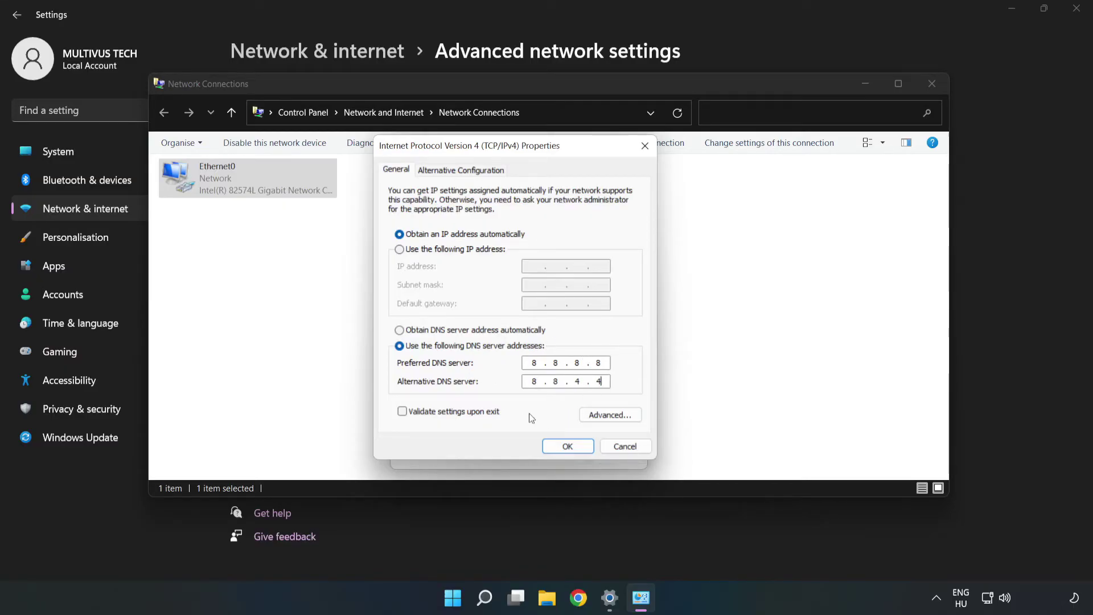
pyautogui.moveTo(567, 446)
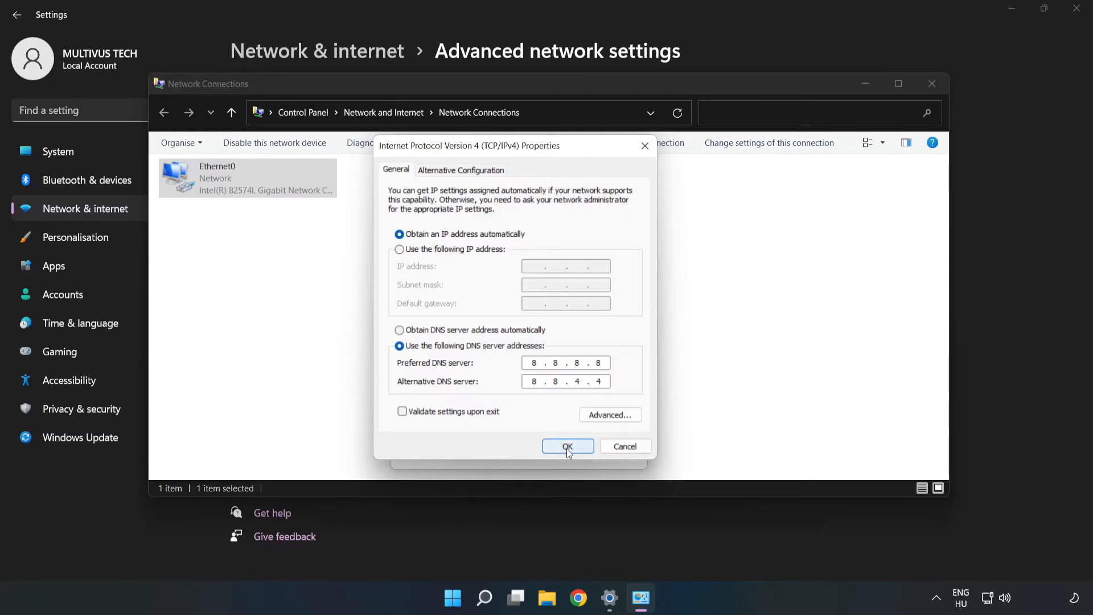
# Confirm the DNS settings with OK, then close Ethernet0 Properties, Network Connections and Settings
pyautogui.click(567, 446)
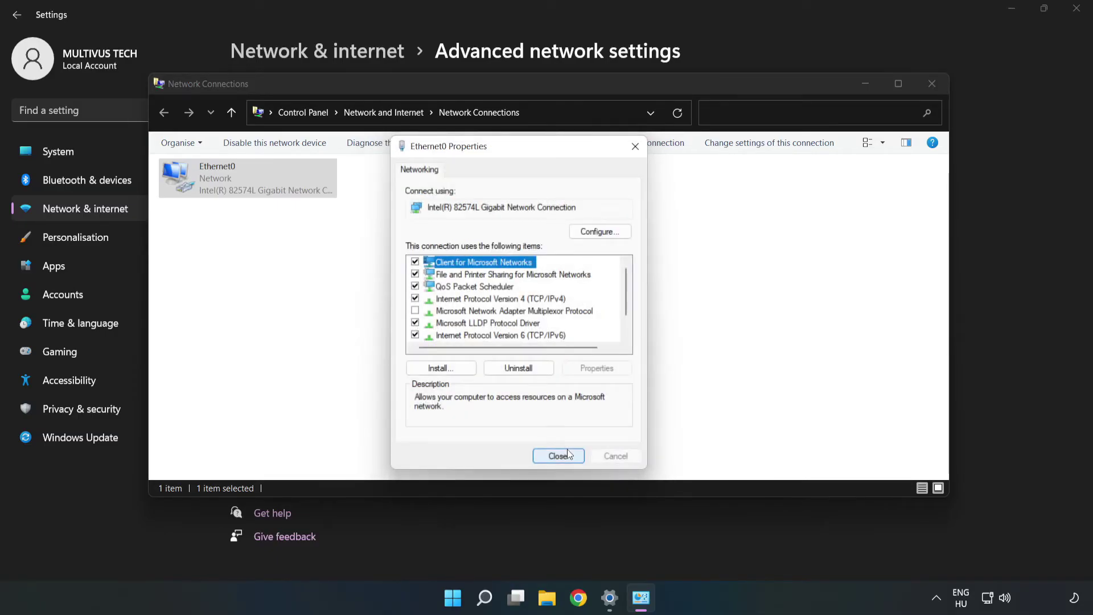
pyautogui.click(558, 455)
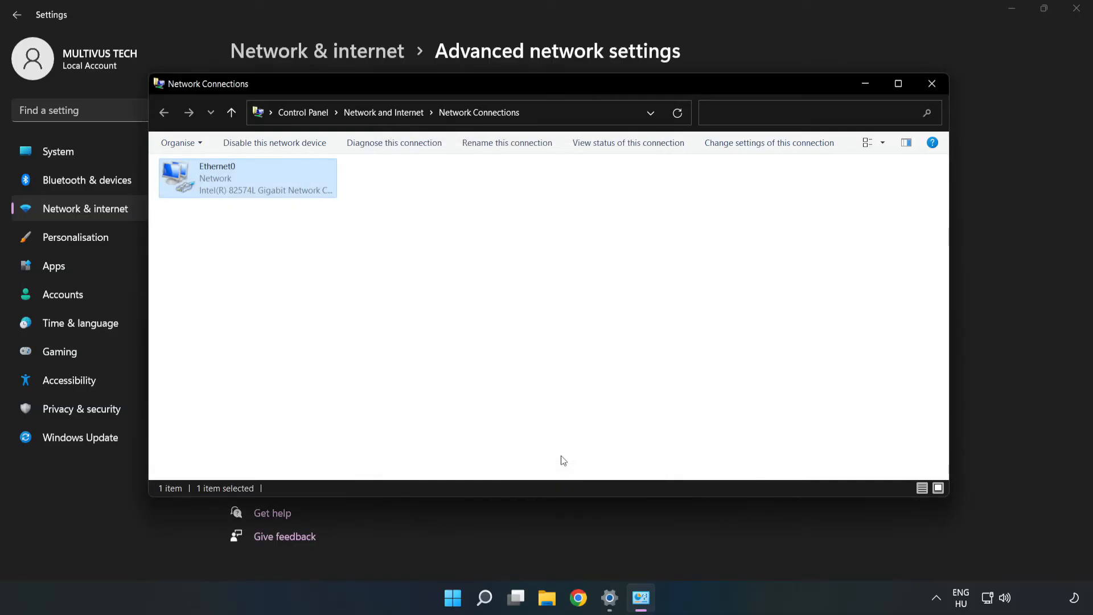
pyautogui.click(931, 84)
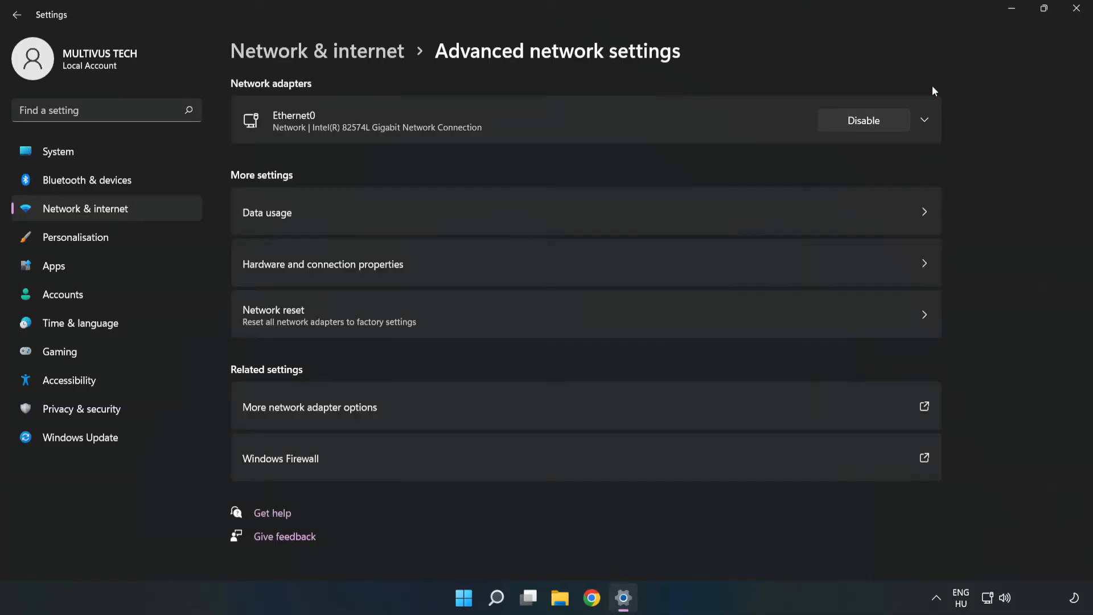
pyautogui.click(1075, 8)
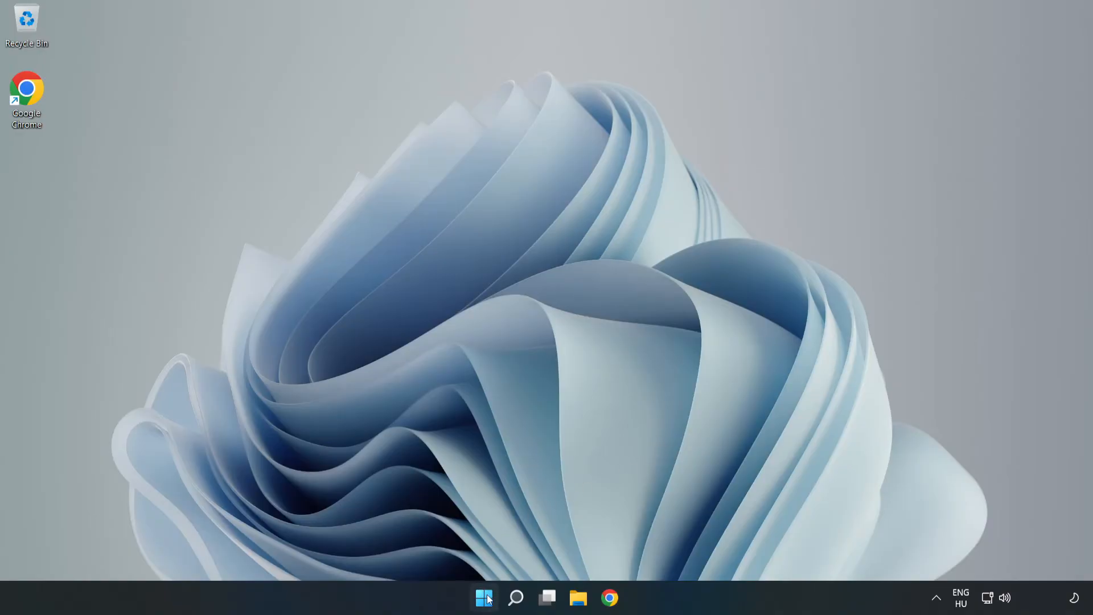
pyautogui.click(484, 597)
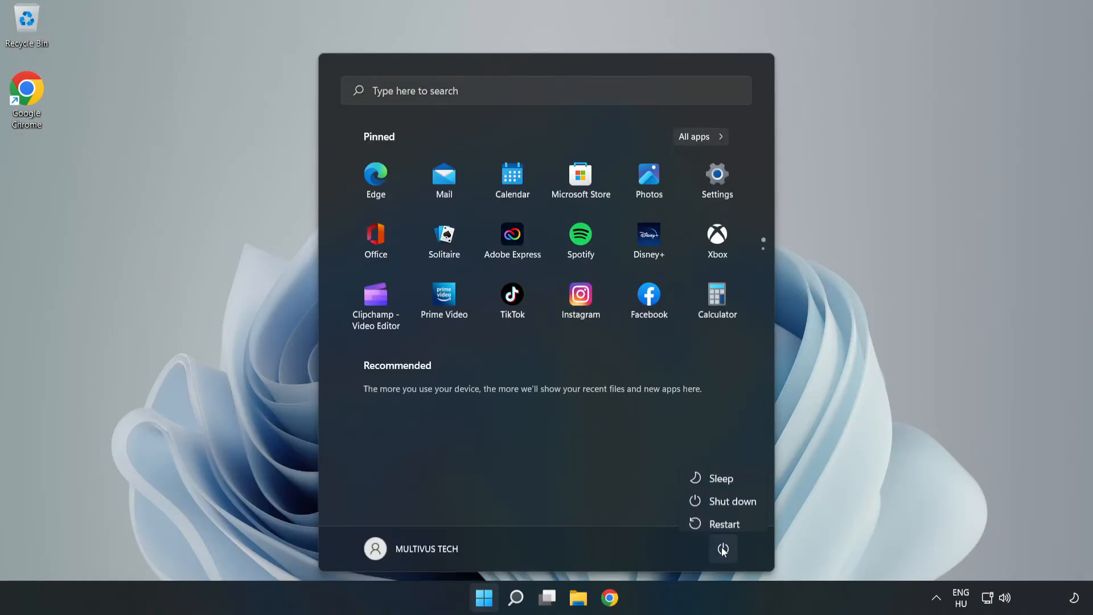
pyautogui.moveTo(723, 519)
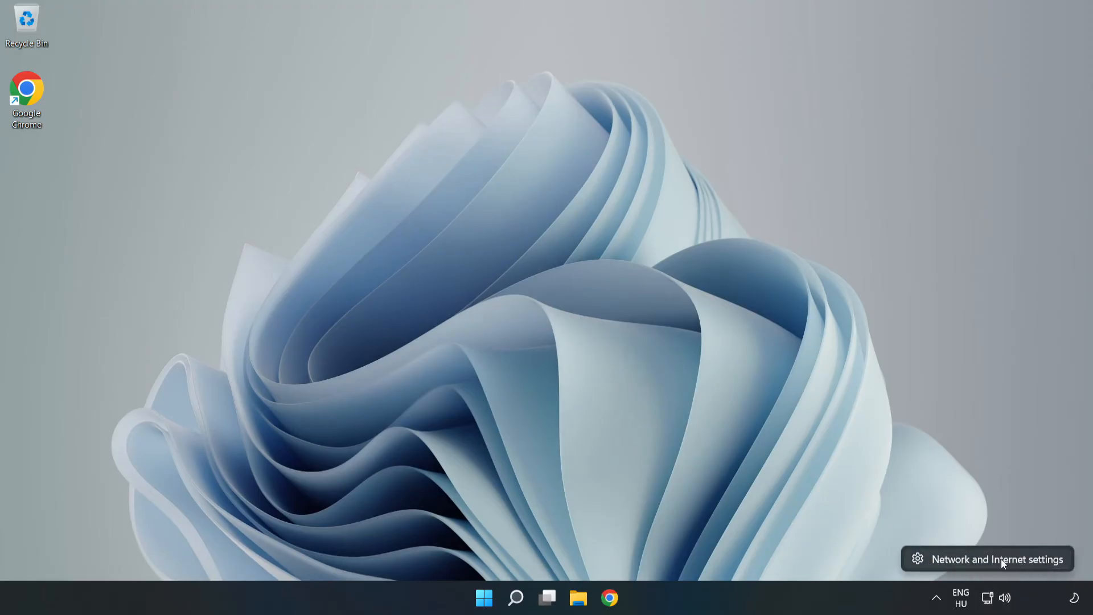
# Reopen the Network & internet settings page from the tray icon
pyautogui.click(997, 558)
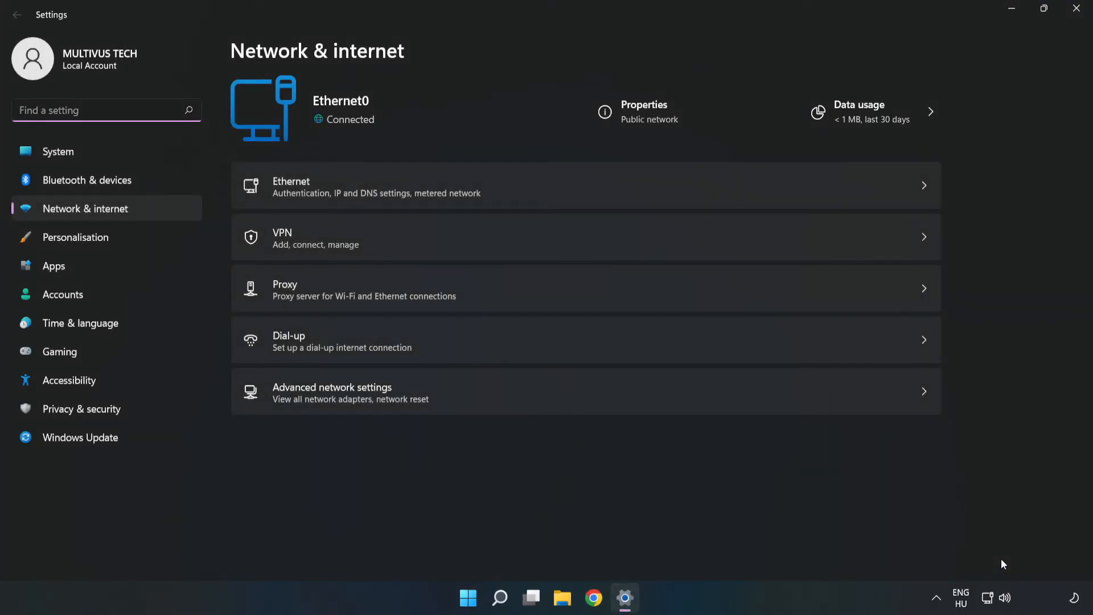
pyautogui.moveTo(286, 409)
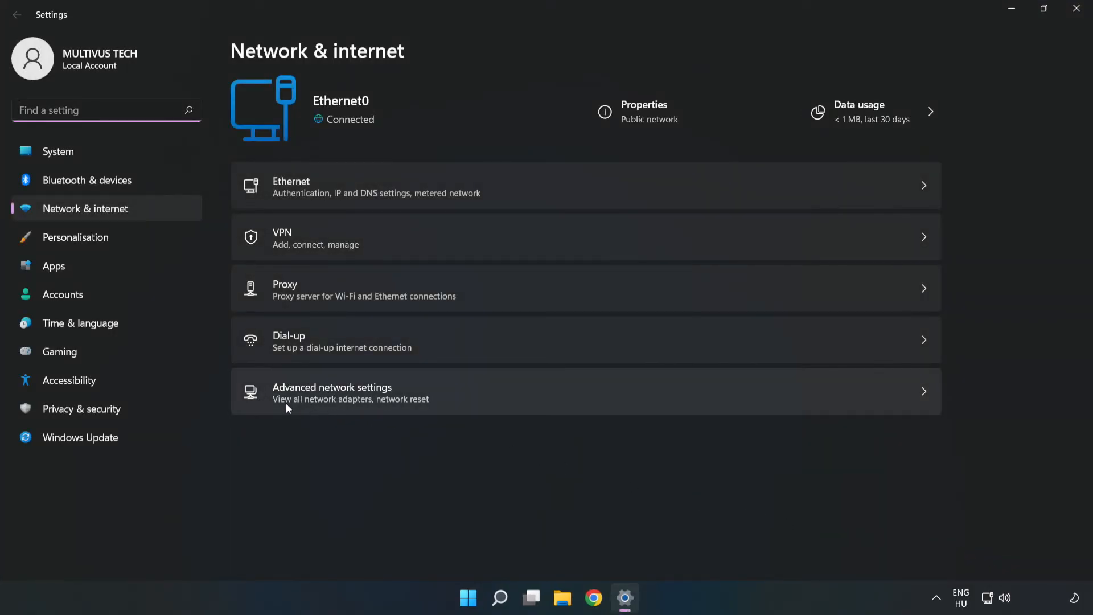
pyautogui.moveTo(505, 403)
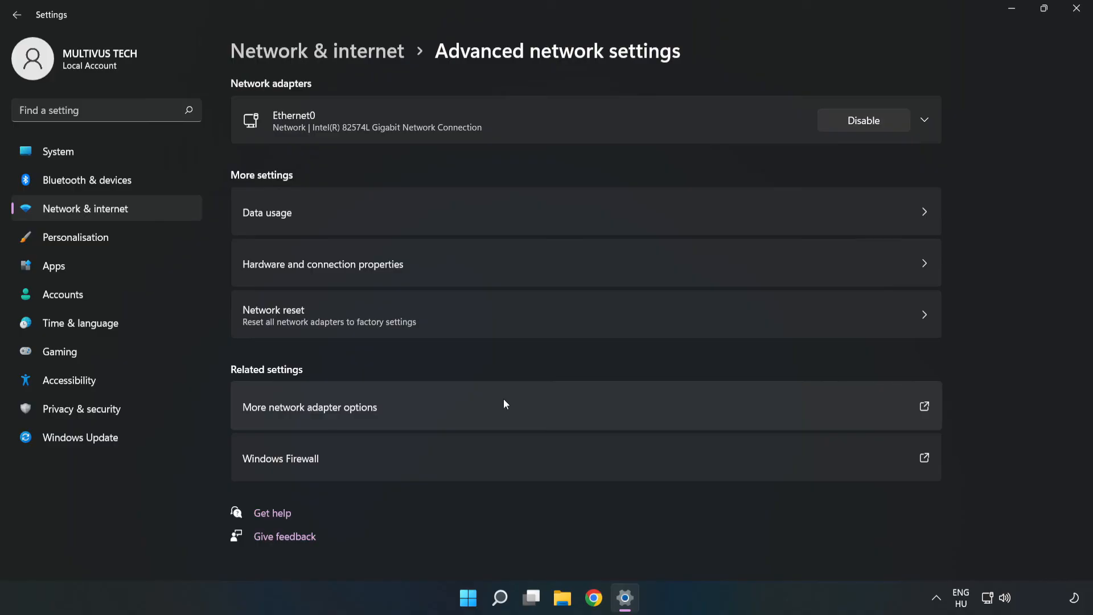
pyautogui.moveTo(306, 339)
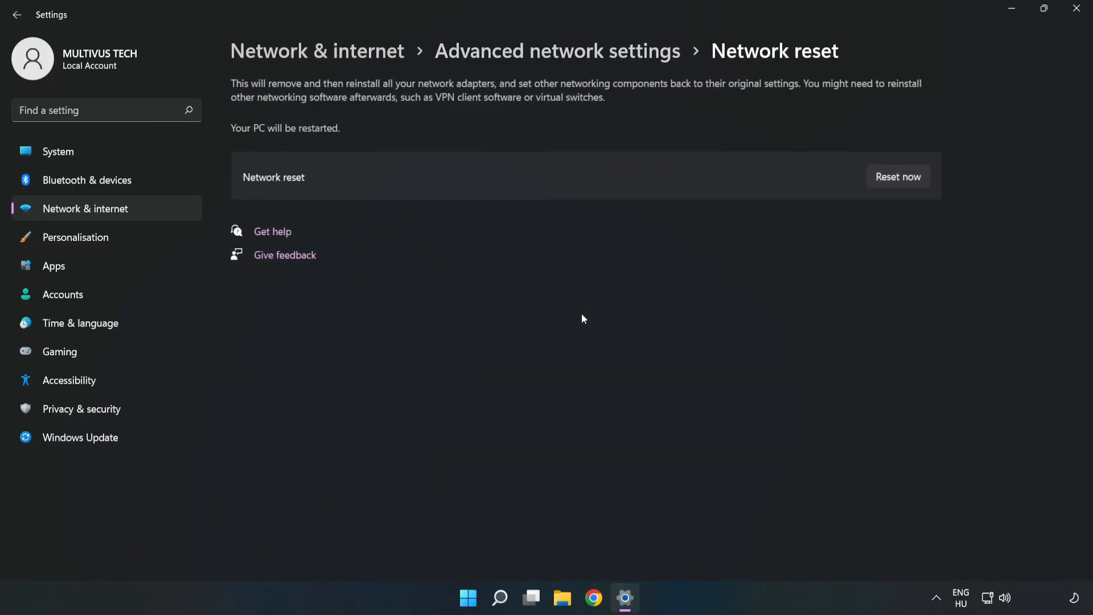
pyautogui.moveTo(662, 178)
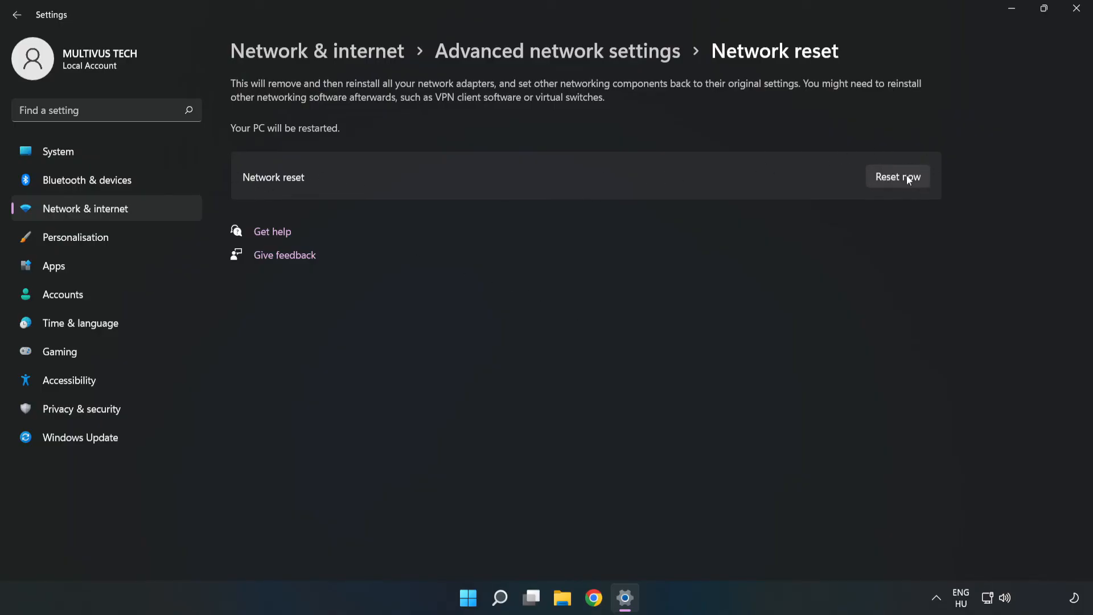
# Run Reset now, confirm with Yes, and dismiss the 5-minute shutdown notice
pyautogui.click(898, 177)
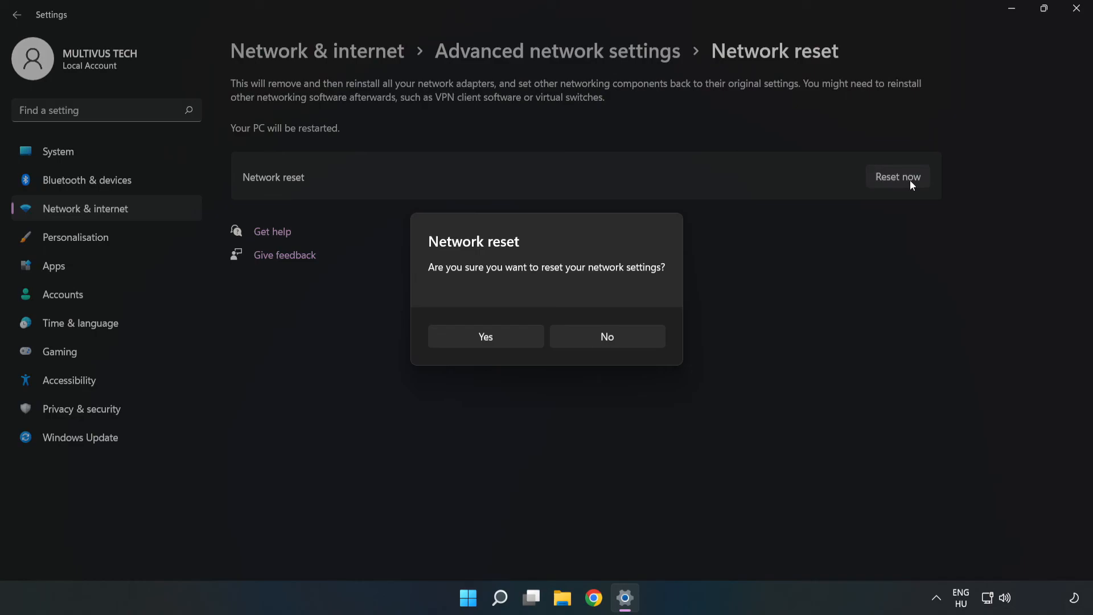
pyautogui.moveTo(508, 278)
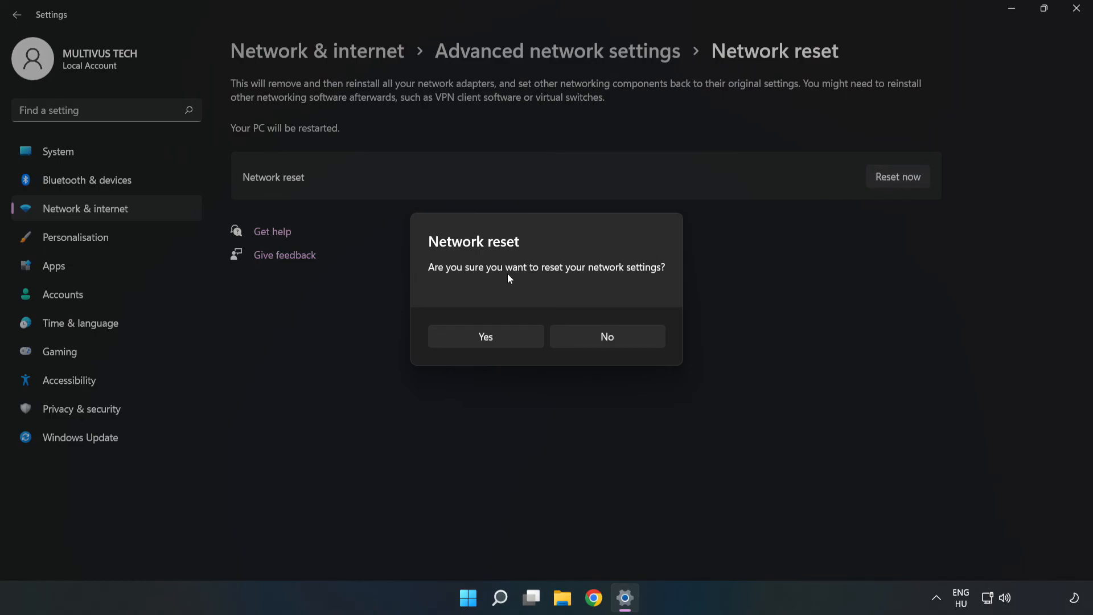
pyautogui.moveTo(495, 341)
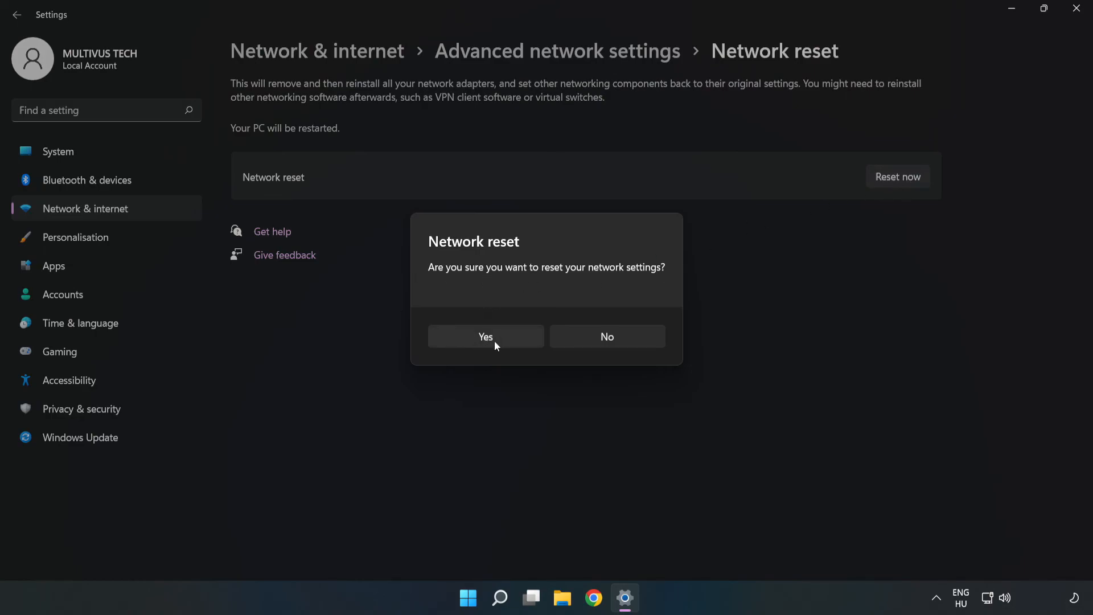
pyautogui.click(605, 335)
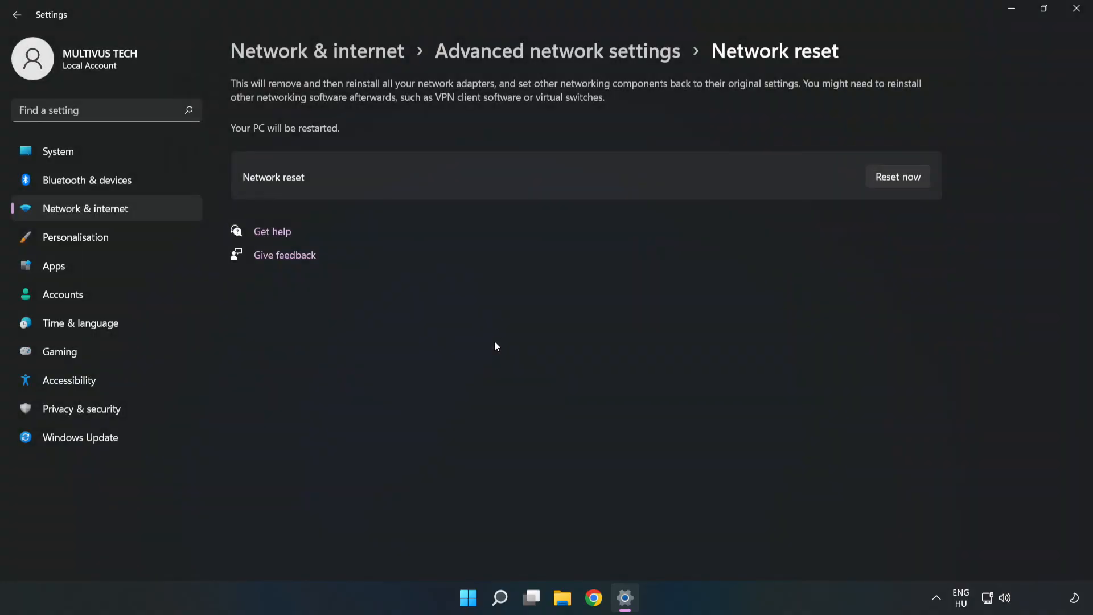
pyautogui.click(898, 177)
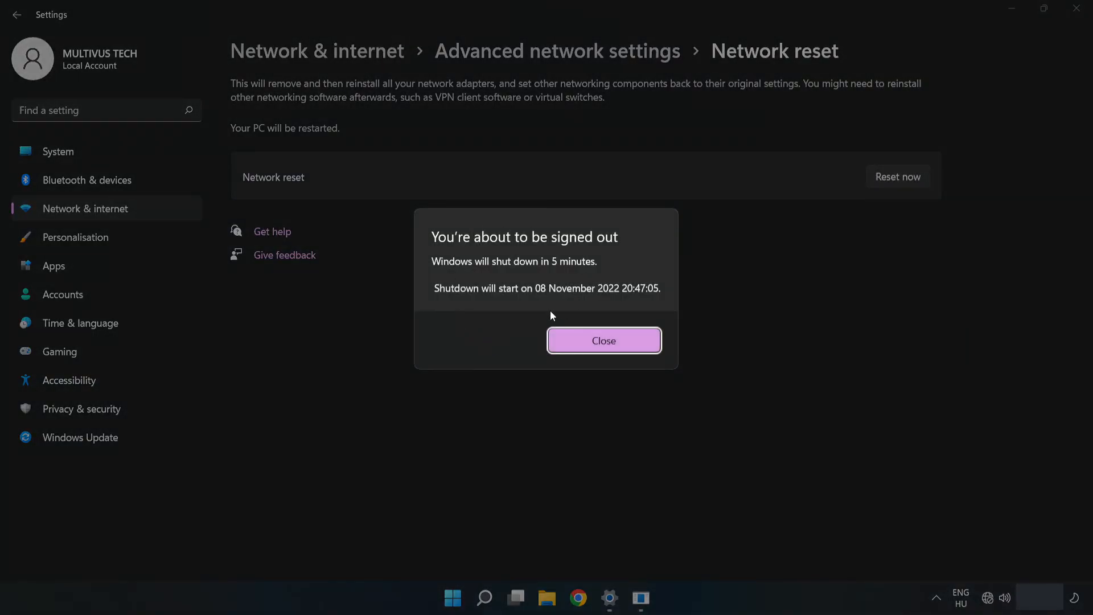
pyautogui.moveTo(625, 348)
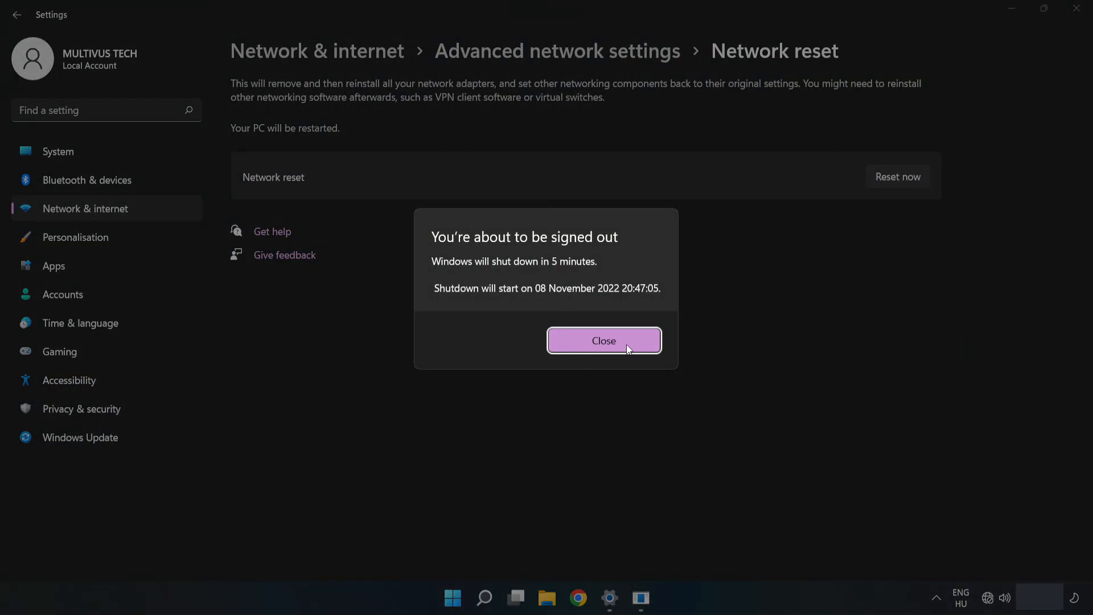
pyautogui.click(603, 340)
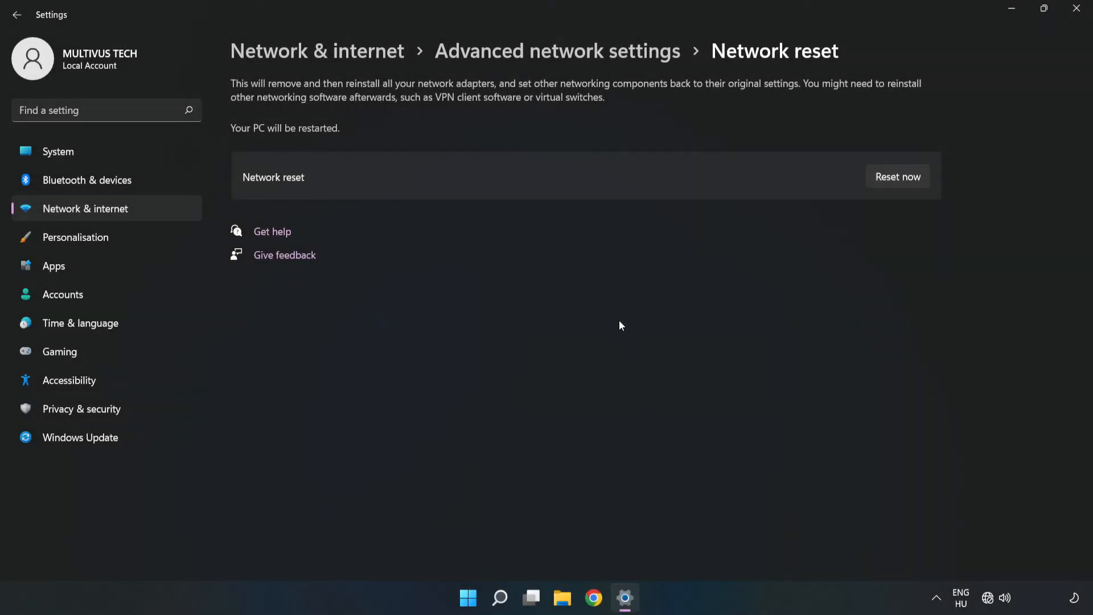
pyautogui.moveTo(1075, 12)
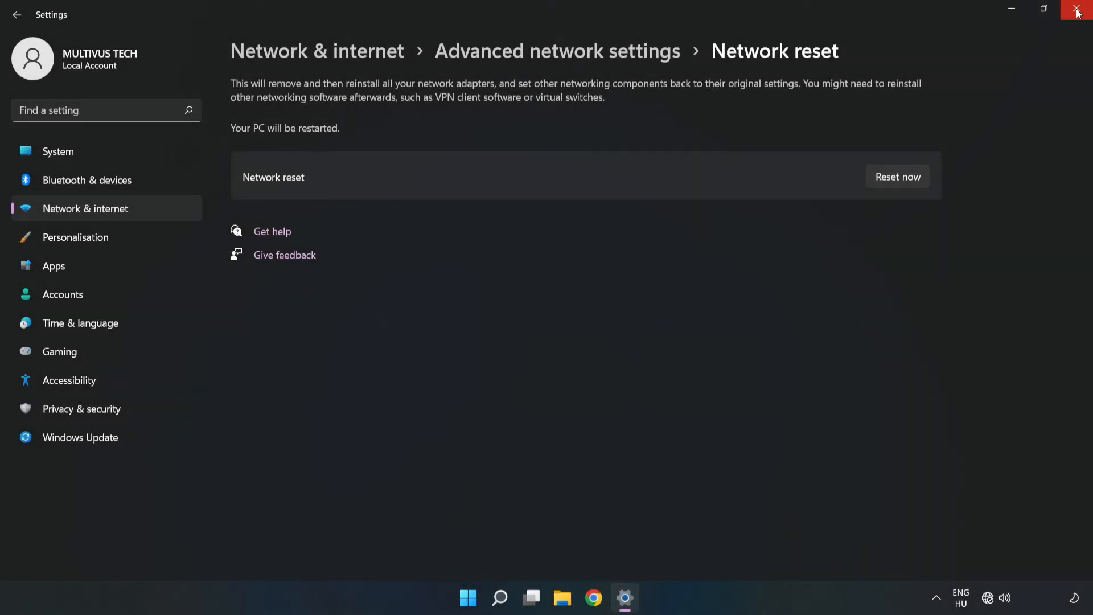
# Close Settings and show the Start menu power options with Restart
pyautogui.click(1076, 11)
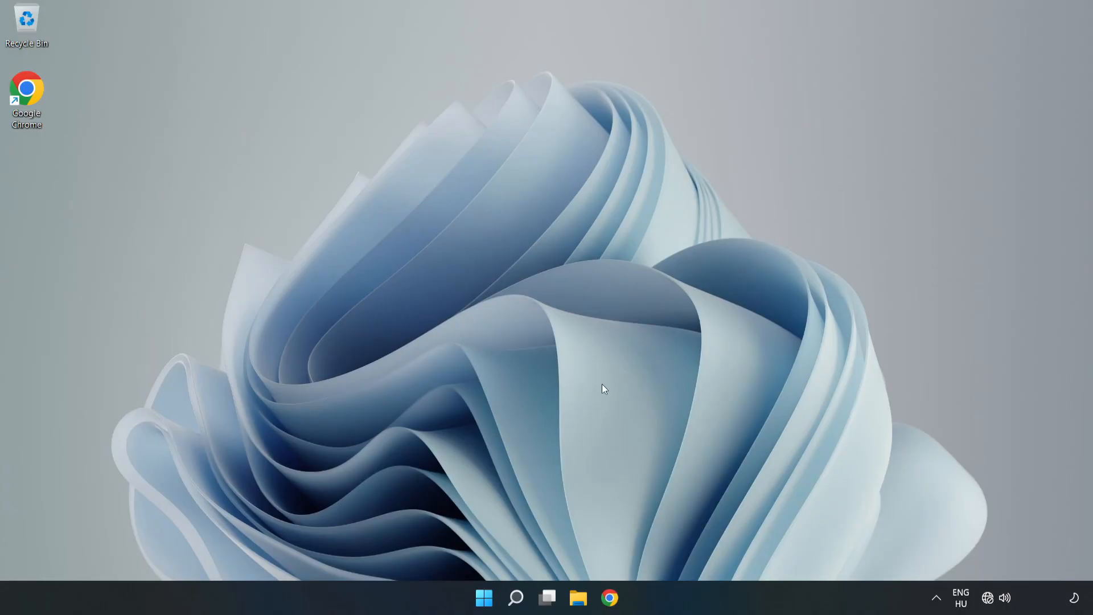
pyautogui.click(484, 597)
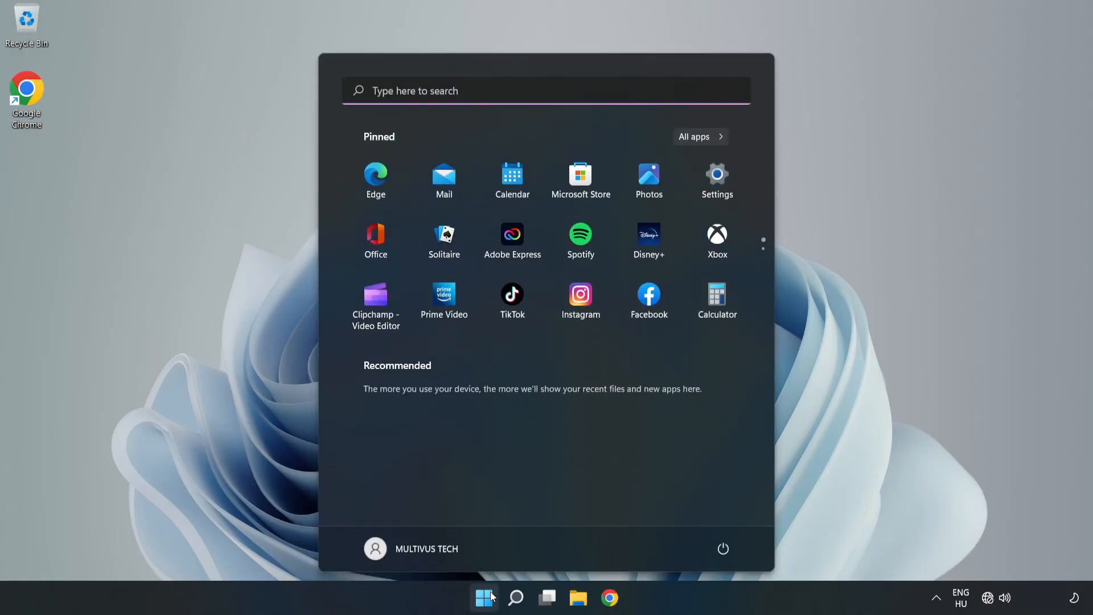
pyautogui.click(723, 549)
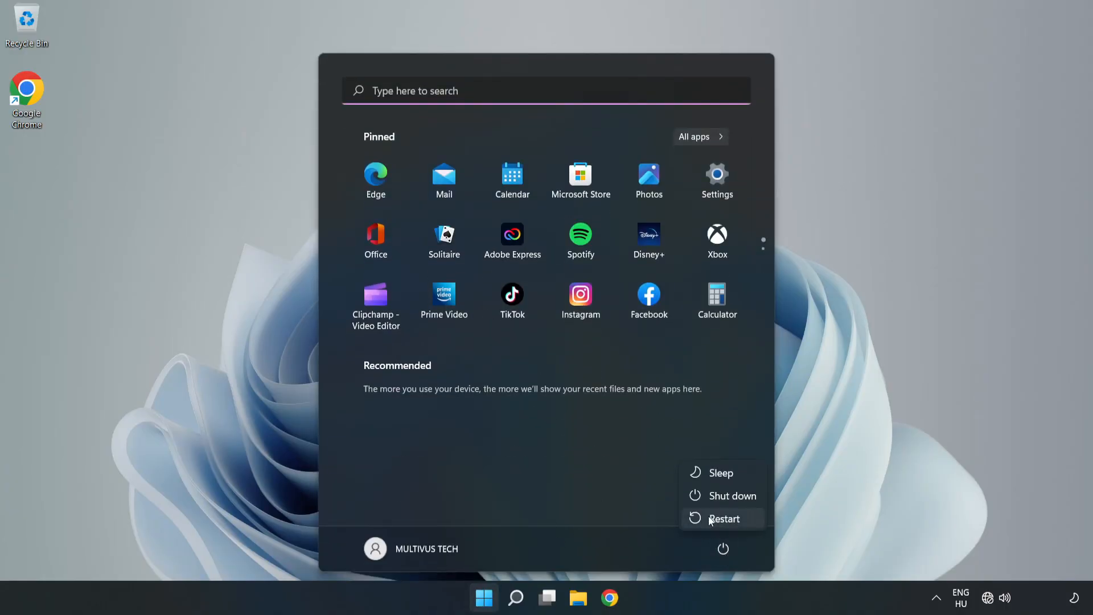